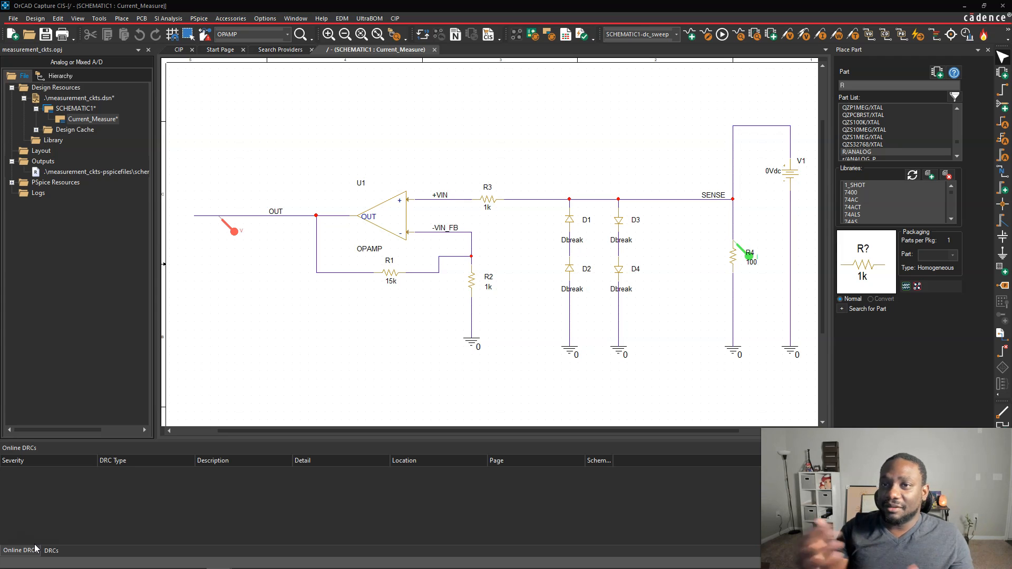
{"action": "mouse_move", "coordinate": [51, 441]}
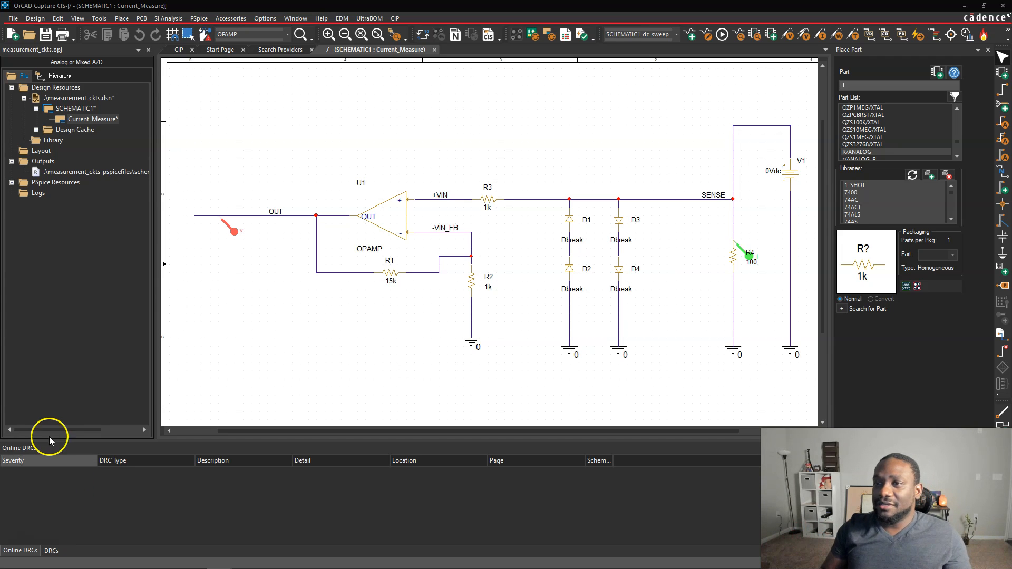
{"action": "mouse_move", "coordinate": [375, 269]}
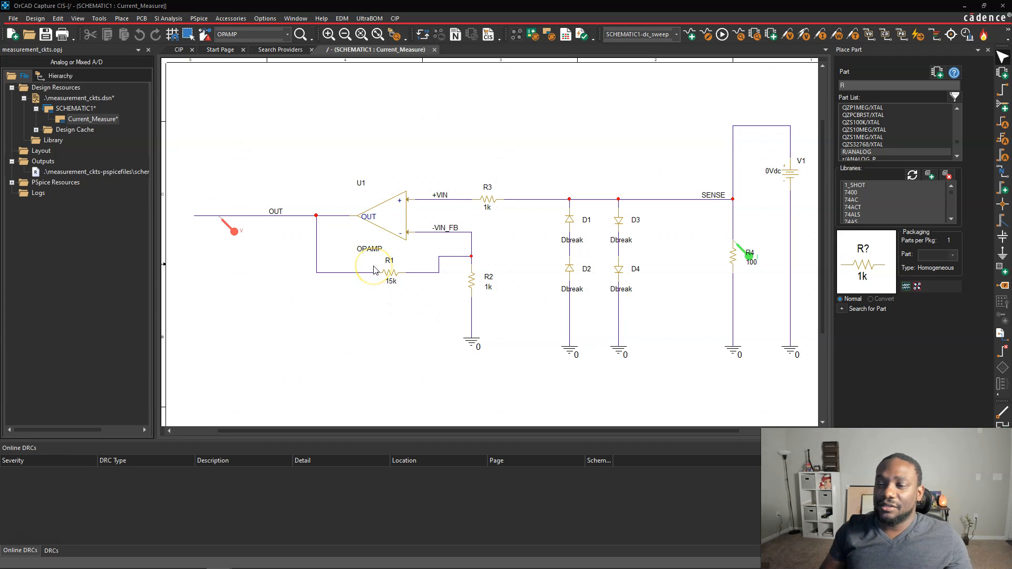
{"action": "mouse_move", "coordinate": [747, 215]}
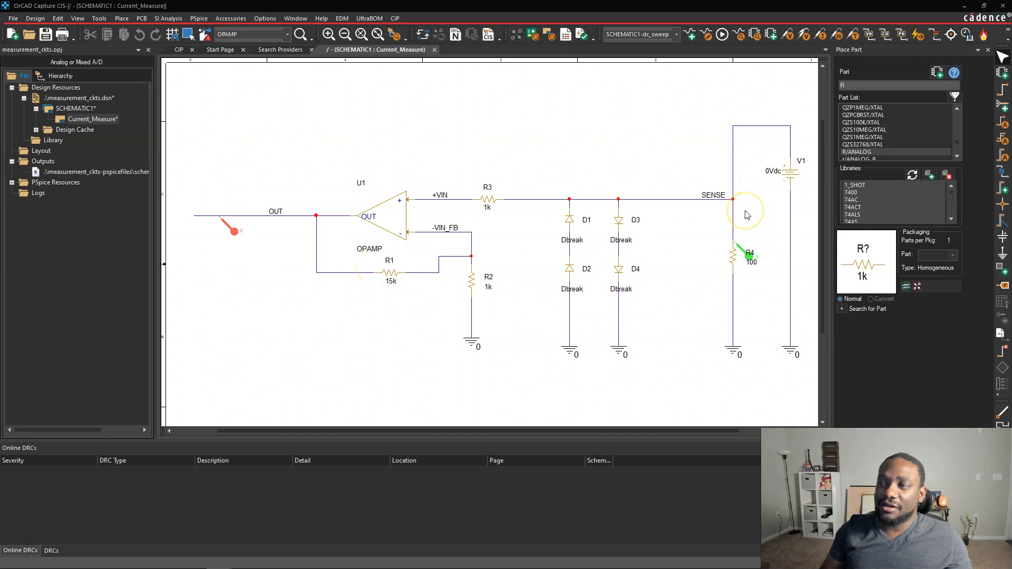
{"action": "mouse_move", "coordinate": [739, 259]}
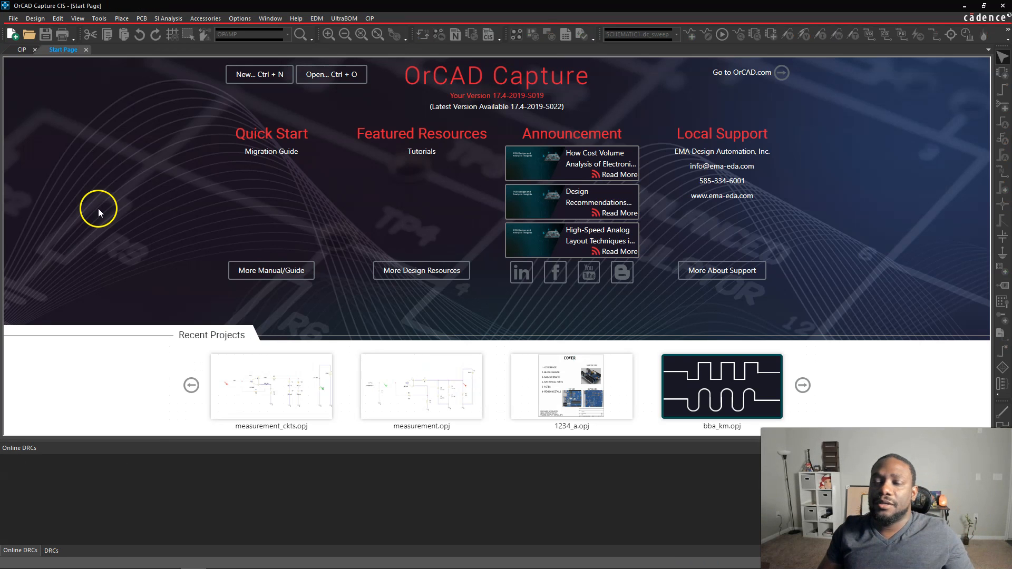
Create a PSpice-enabled project named Current_Sense, stored in a new Current_Sense folder.
{"action": "left_click", "coordinate": [12, 17]}
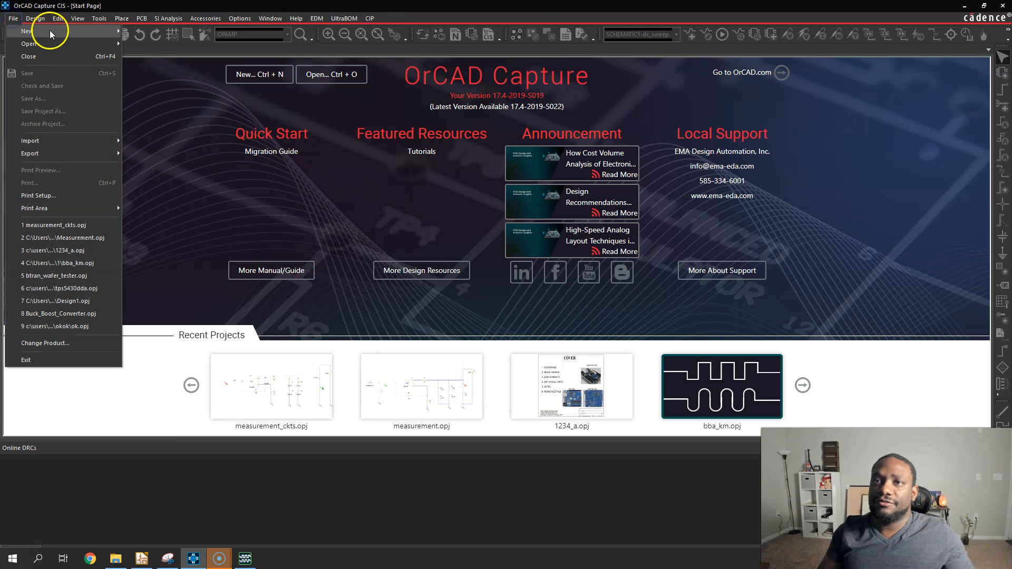
{"action": "left_click", "coordinate": [26, 31]}
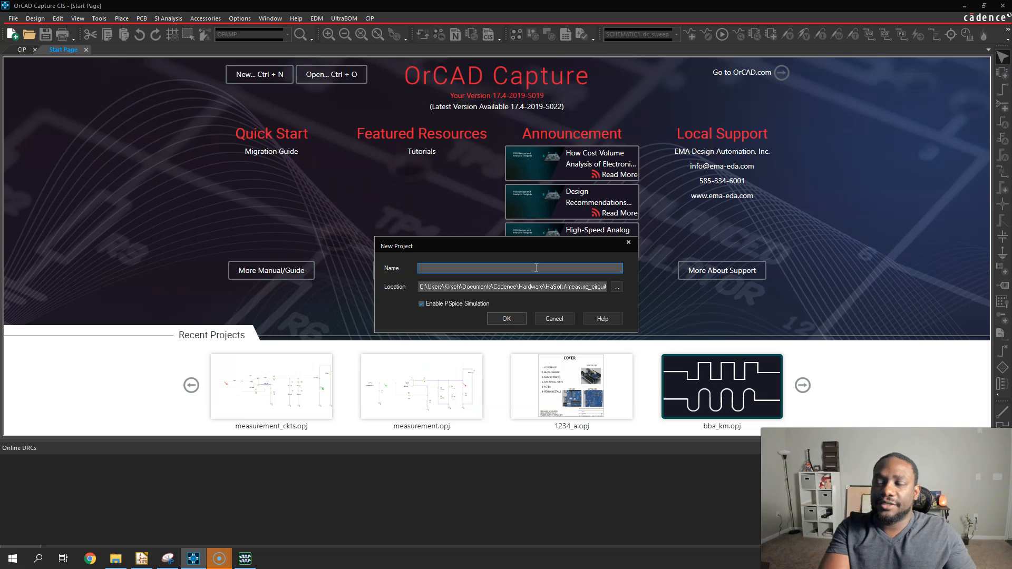
{"action": "type", "text": "Current_"}
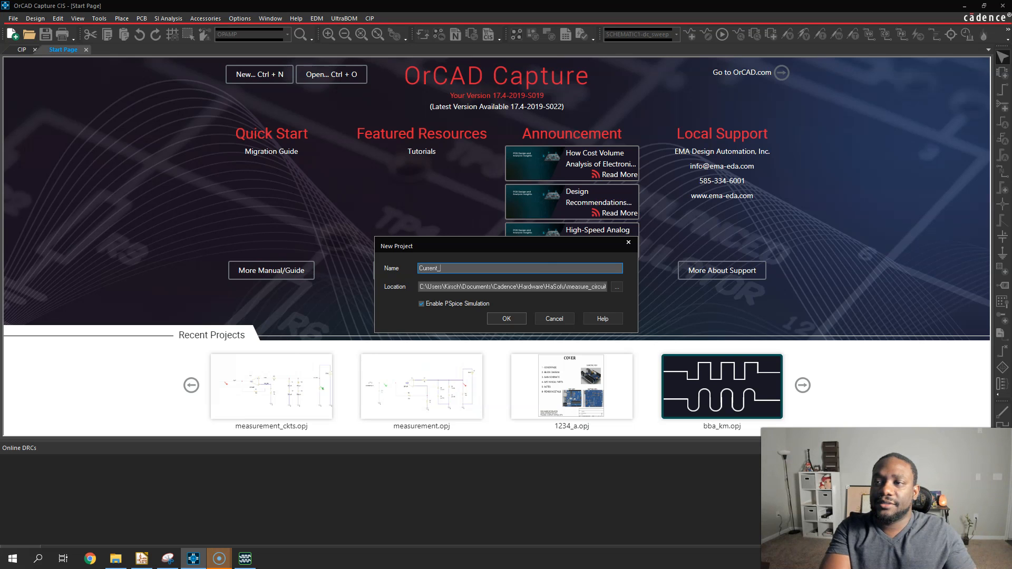
{"action": "type", "text": "Sense"}
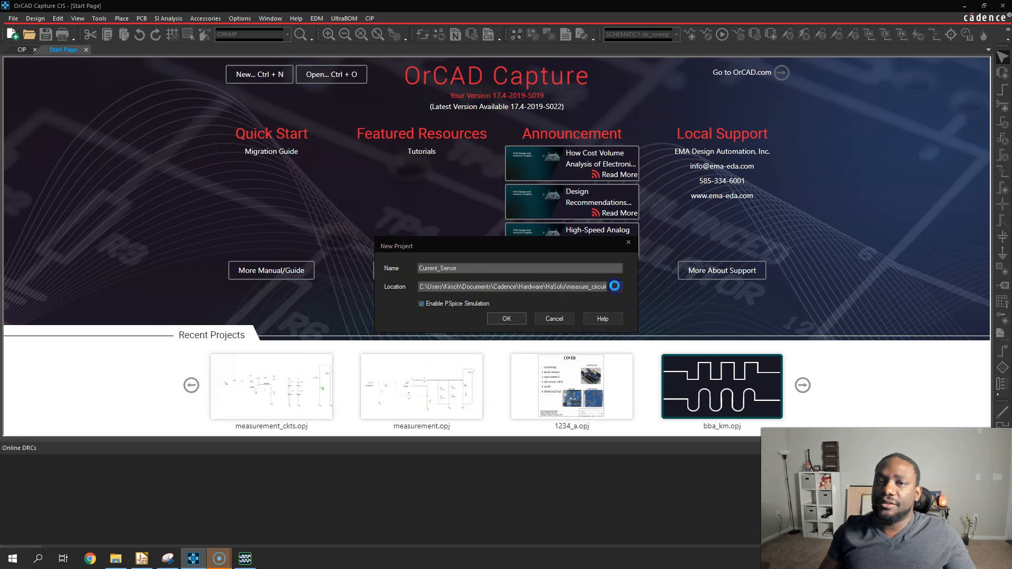
{"action": "left_click", "coordinate": [614, 286]}
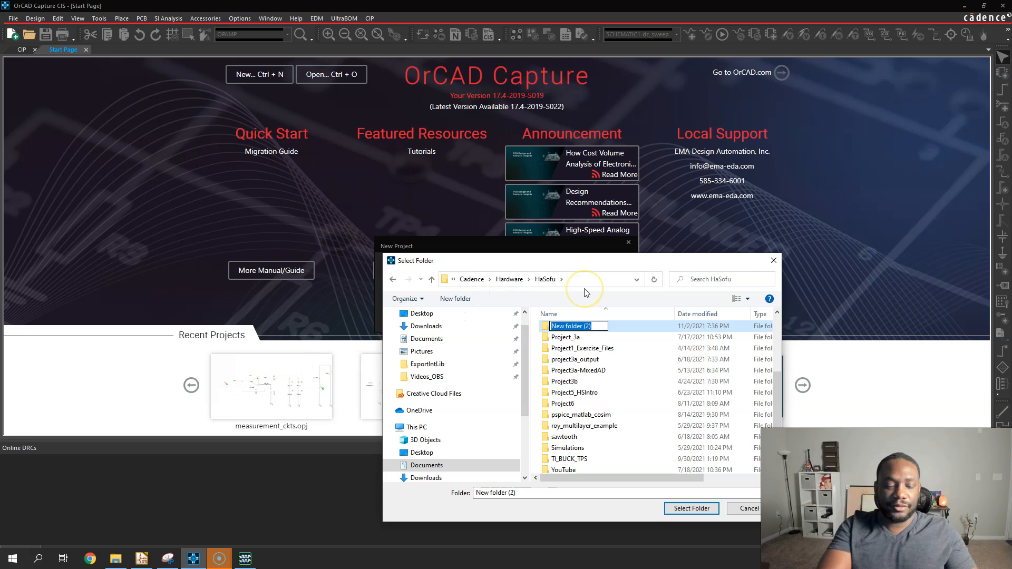
{"action": "type", "text": "Current_Sense"}
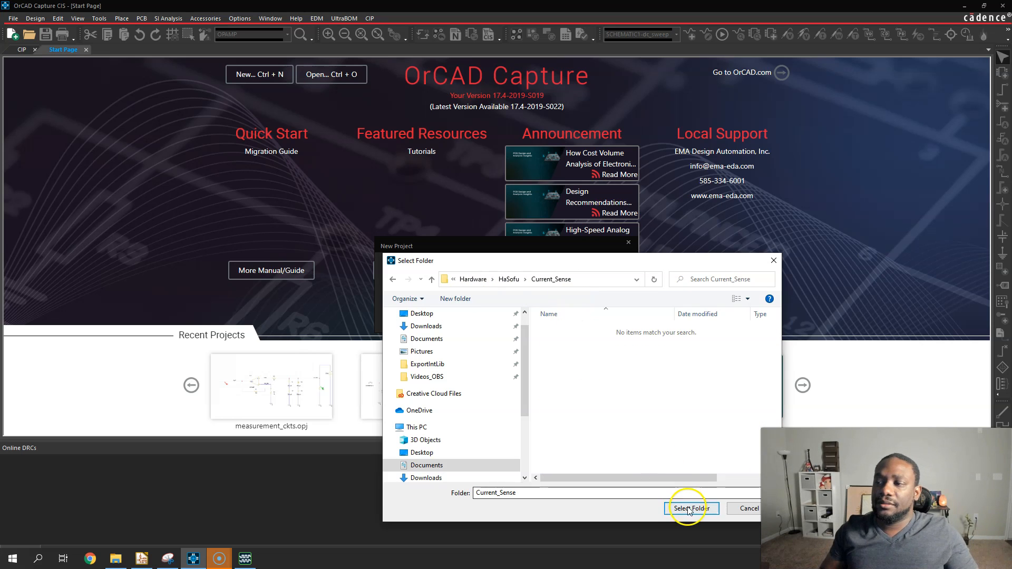
{"action": "left_click", "coordinate": [688, 508]}
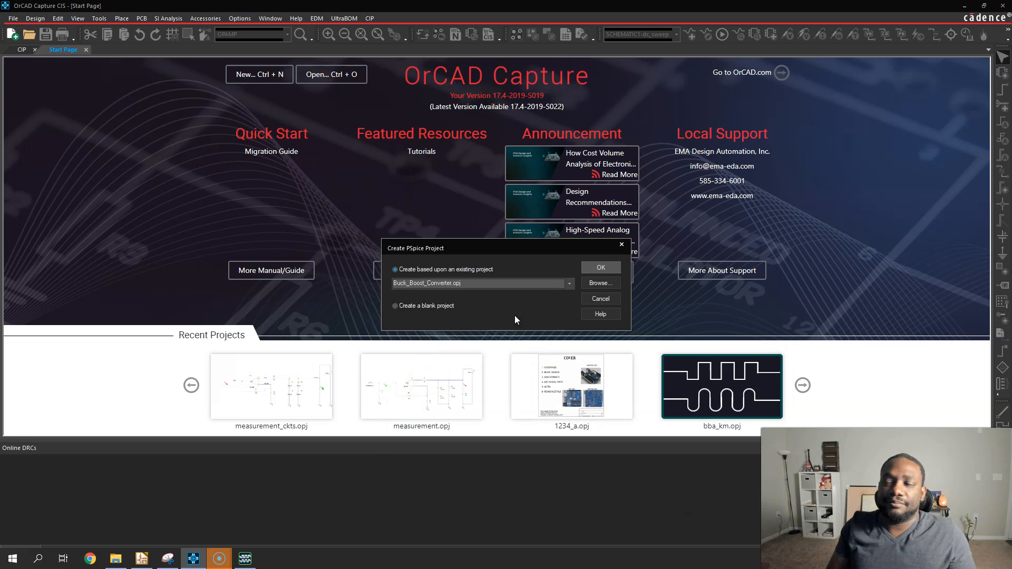
Choose 'Create a blank project' in Create PSpice Project and confirm.
{"action": "left_click", "coordinate": [395, 306]}
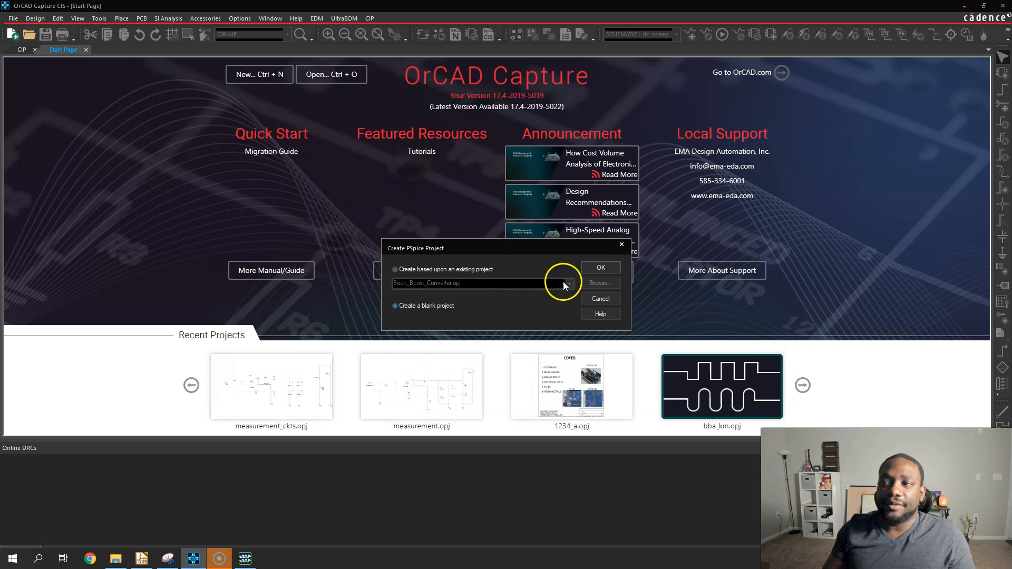
{"action": "left_click", "coordinate": [599, 268]}
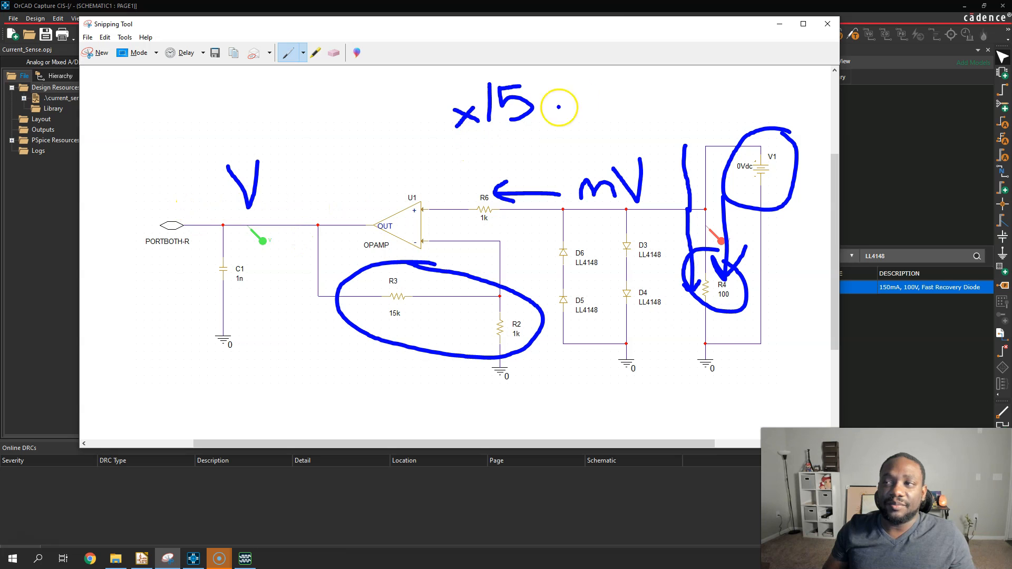
Close the annotated sketch and expand SCHEMATIC1 to reveal PAGE1.
{"action": "left_click", "coordinate": [827, 23]}
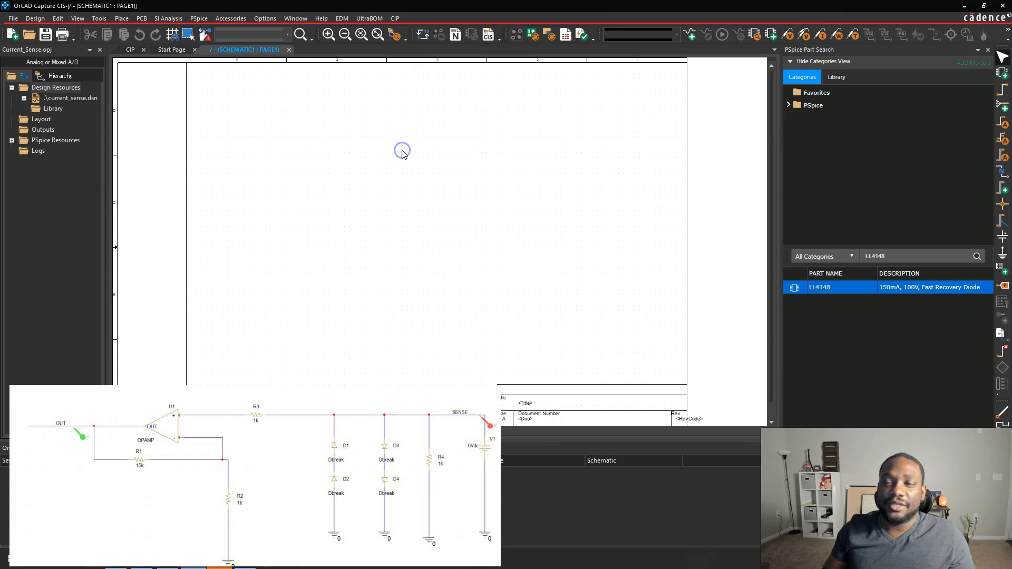
{"action": "mouse_move", "coordinate": [90, 221]}
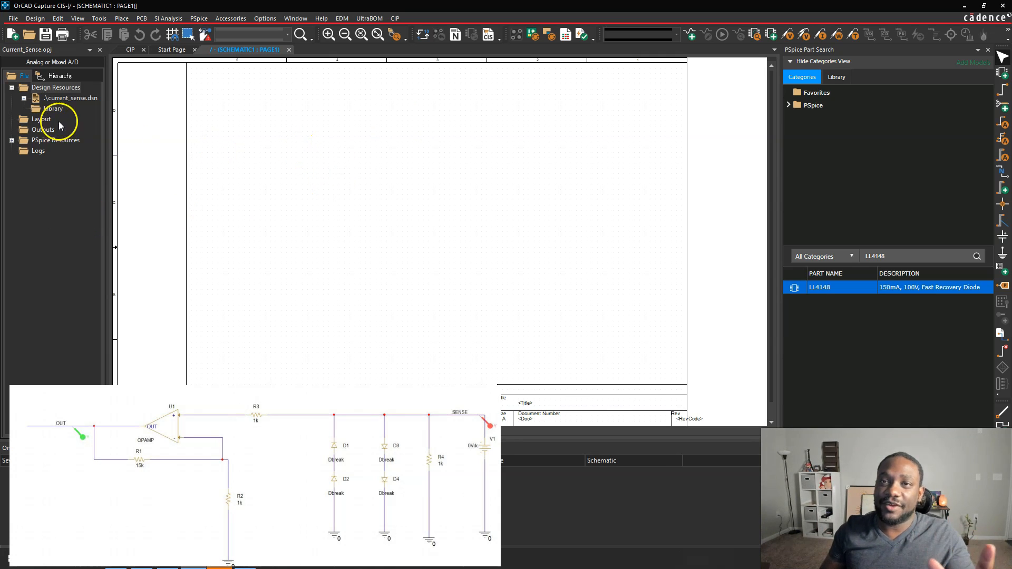
{"action": "left_click", "coordinate": [23, 109]}
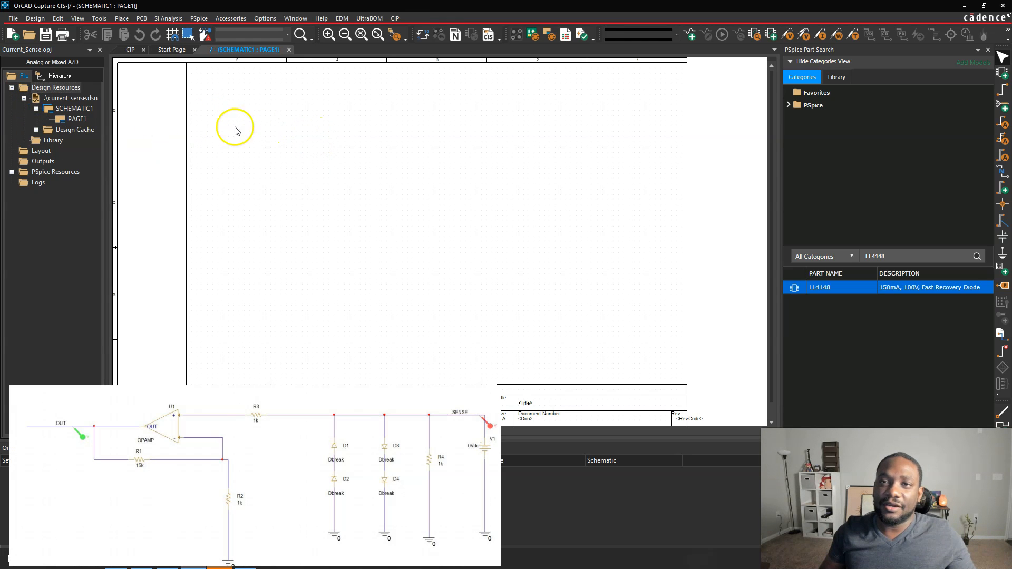
{"action": "mouse_move", "coordinate": [290, 118]}
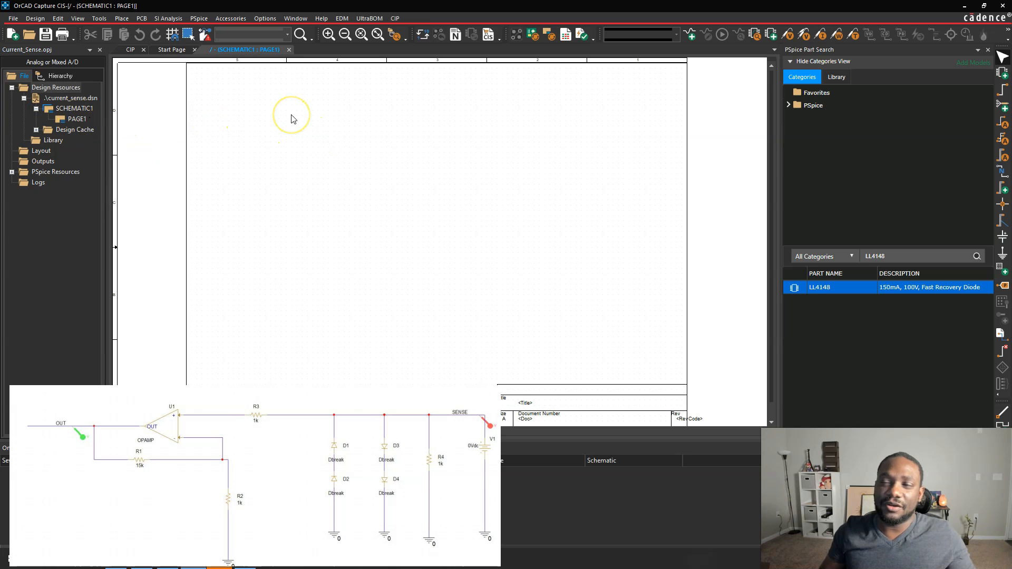
{"action": "mouse_move", "coordinate": [261, 106]}
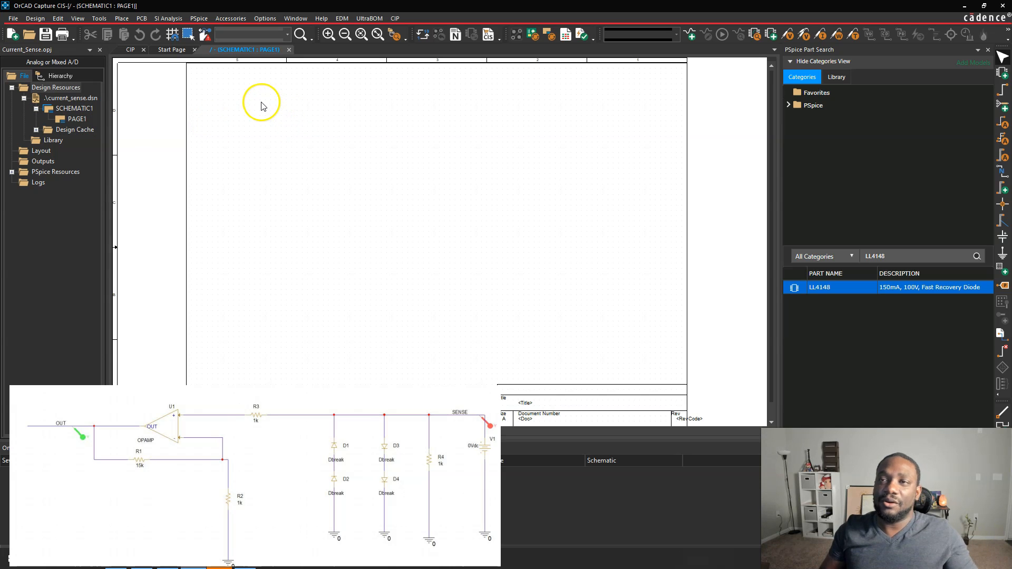
{"action": "mouse_move", "coordinate": [78, 108]}
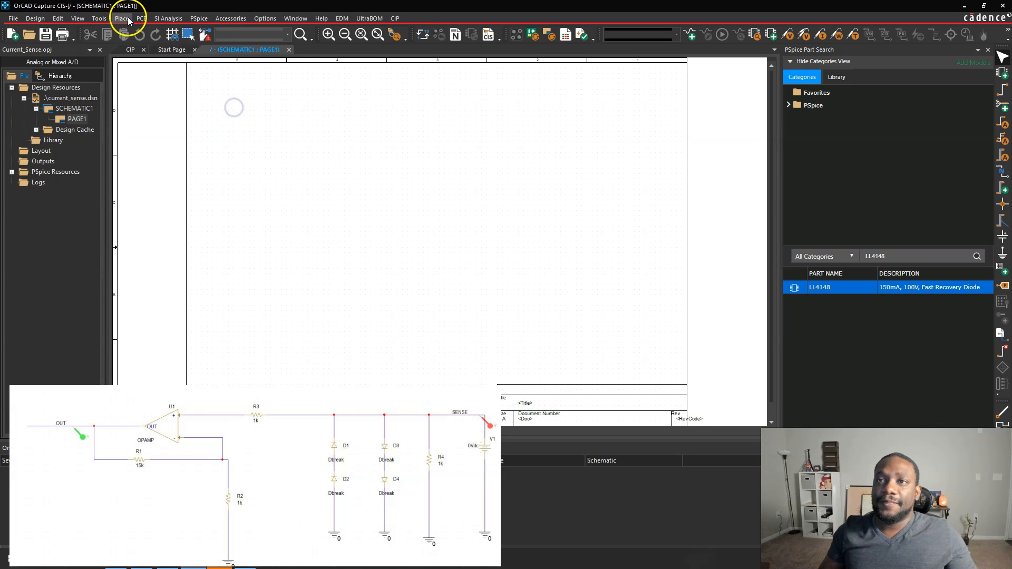
View and close the Place Part panel, then place five 0 ground symbols across the page.
{"action": "left_click", "coordinate": [122, 17]}
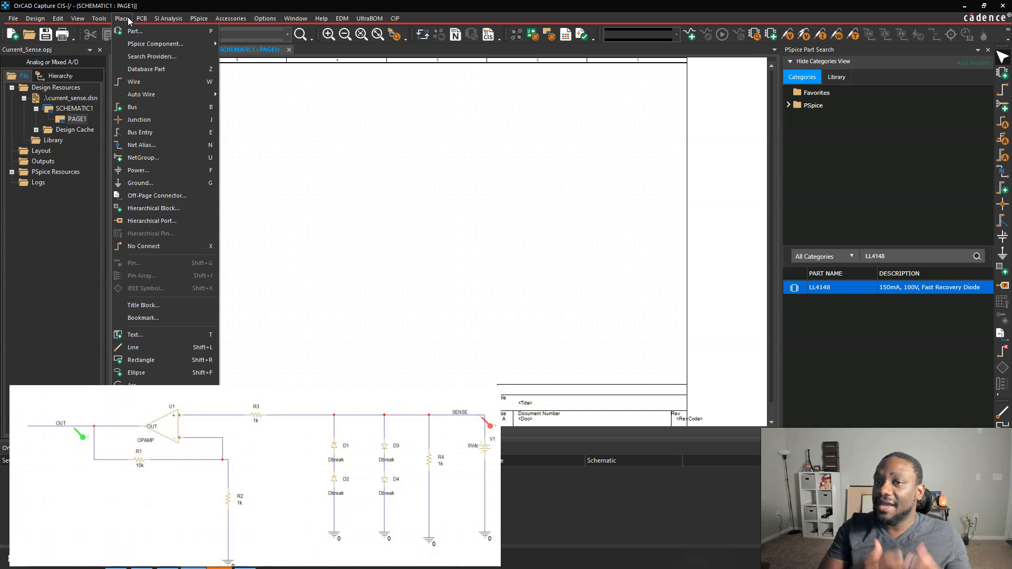
{"action": "mouse_move", "coordinate": [155, 43]}
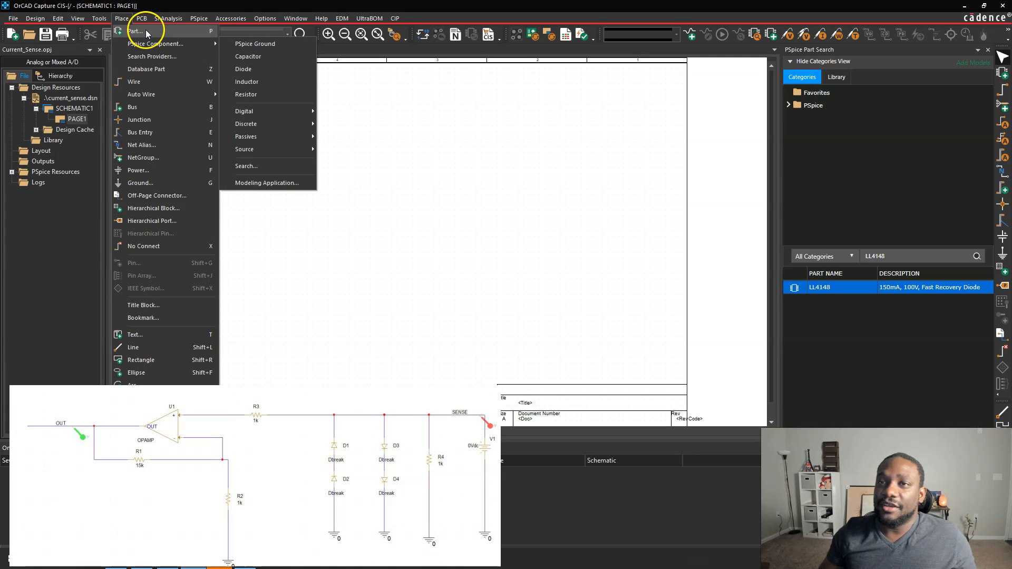
{"action": "left_click", "coordinate": [135, 31]}
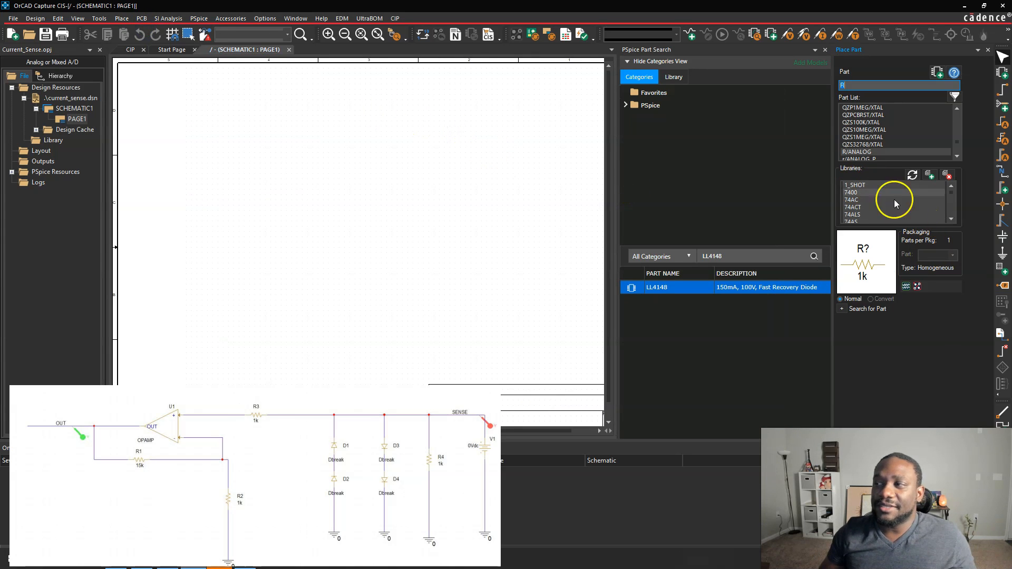
{"action": "mouse_move", "coordinate": [881, 155]}
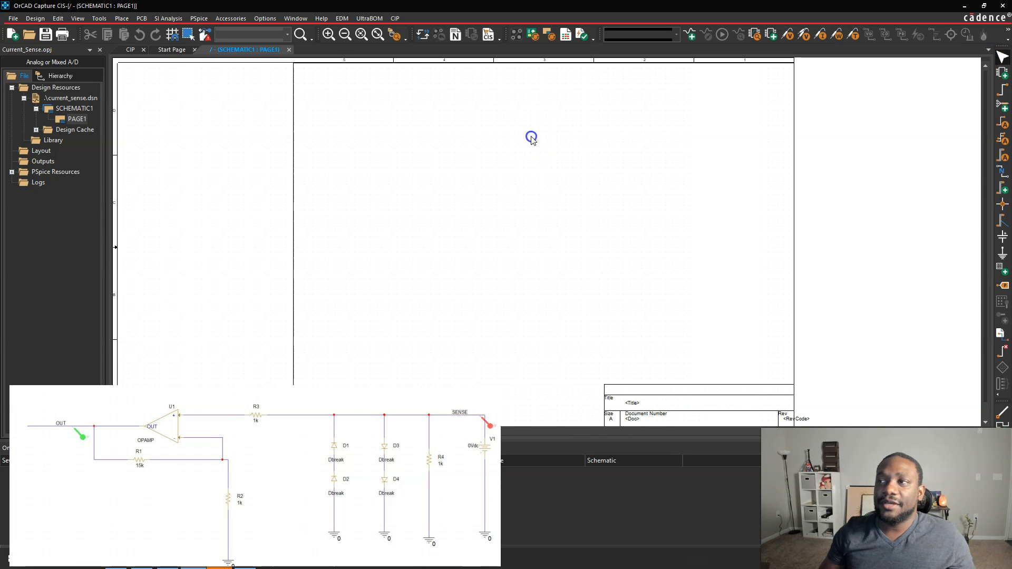
{"action": "mouse_move", "coordinate": [122, 17]}
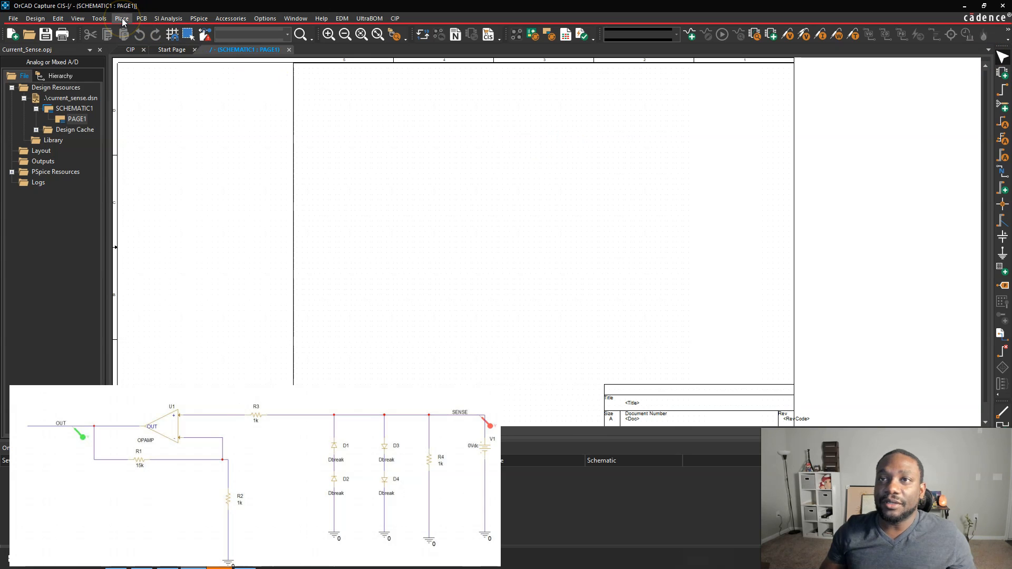
{"action": "left_click", "coordinate": [122, 18]}
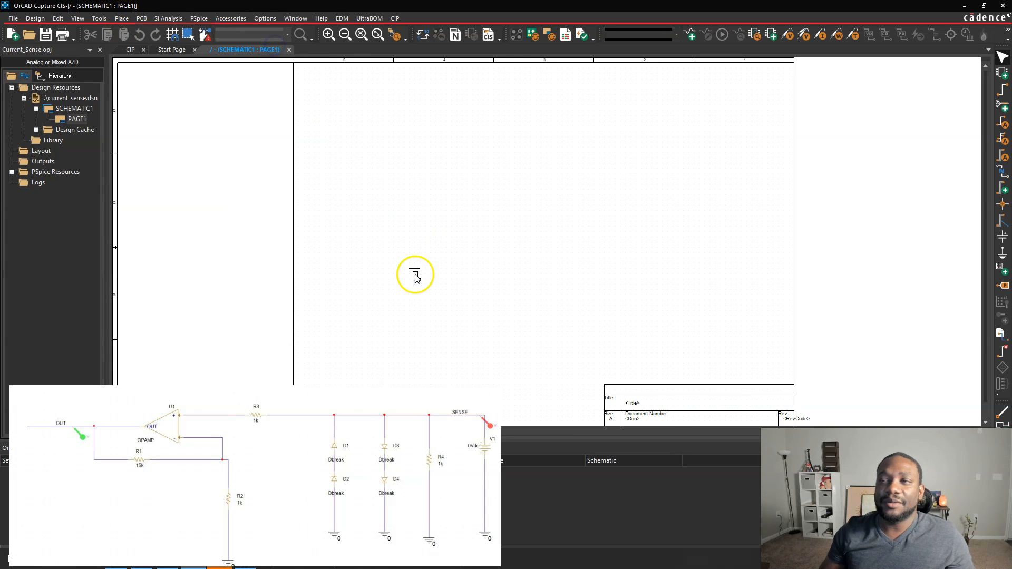
{"action": "left_click", "coordinate": [415, 275]}
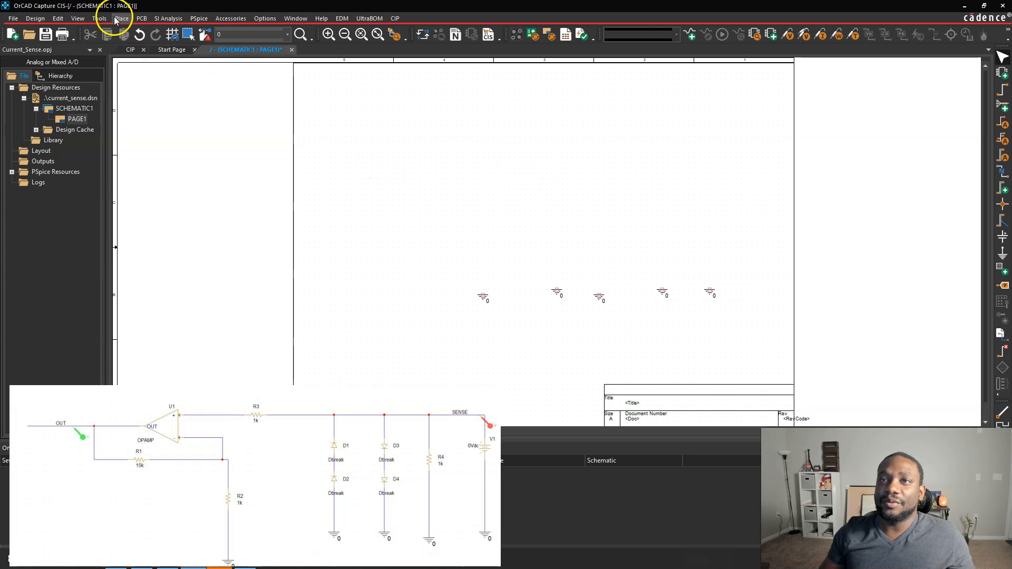
{"action": "mouse_move", "coordinate": [166, 72]}
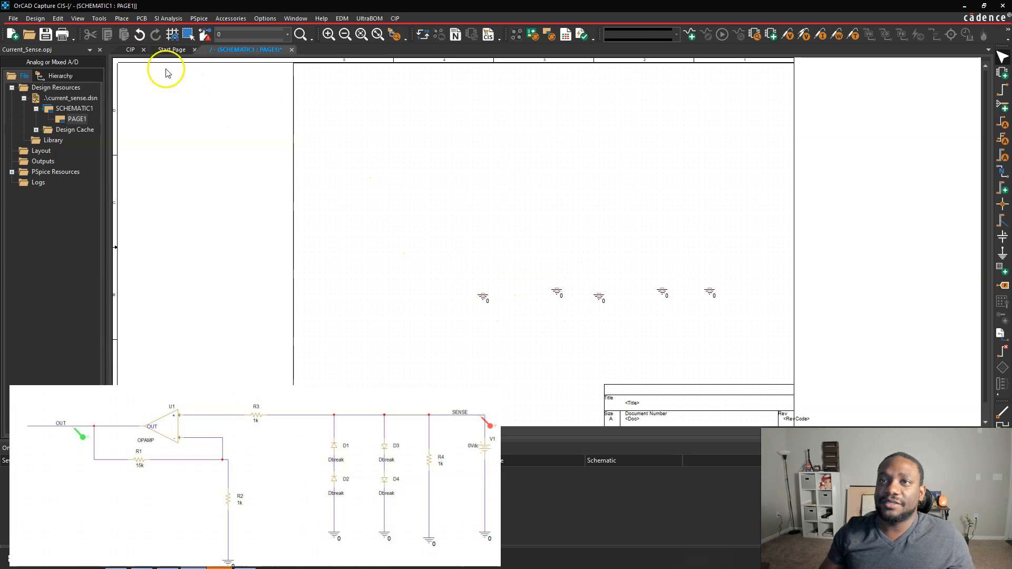
Place resistor R4 on the right and change R1's value to 15k.
{"action": "left_click", "coordinate": [120, 18]}
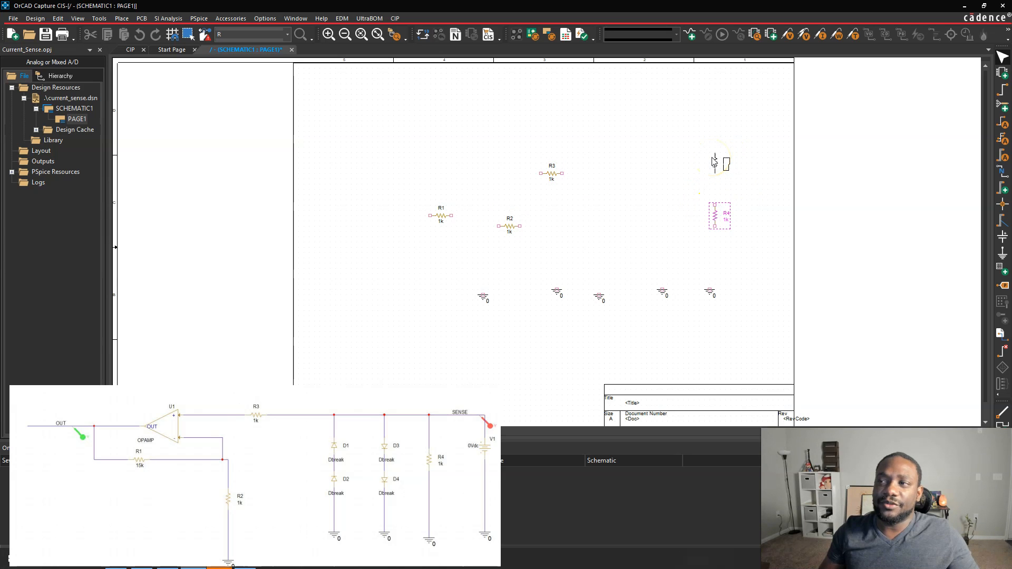
{"action": "left_click", "coordinate": [691, 175]}
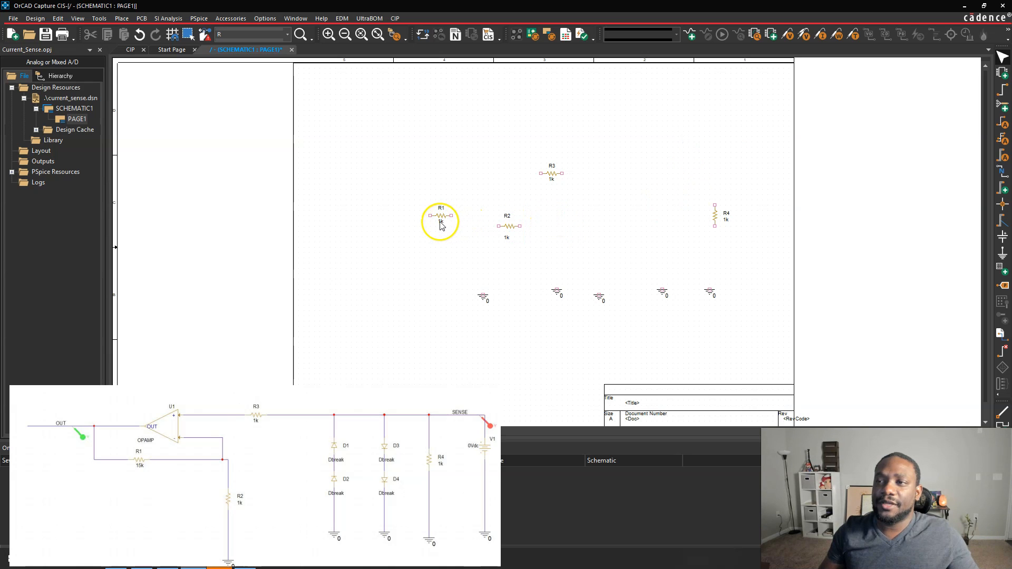
{"action": "double_click", "coordinate": [441, 218]}
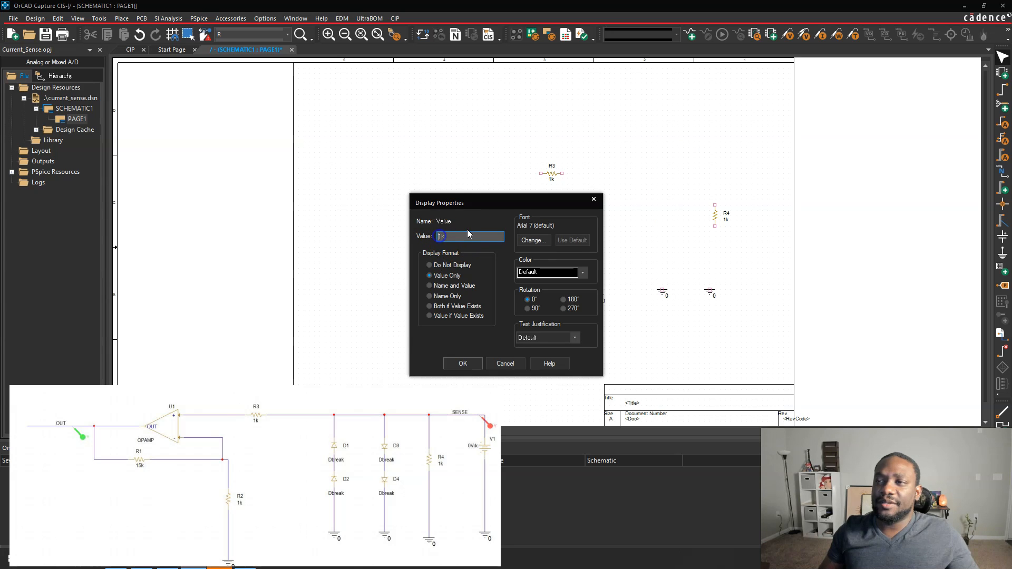
{"action": "left_click", "coordinate": [463, 364]}
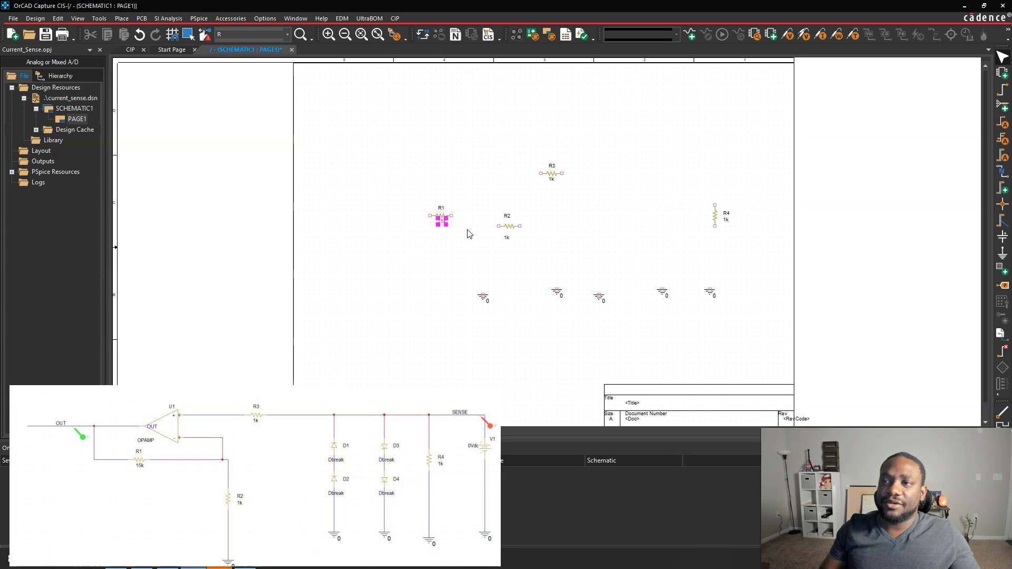
{"action": "left_click", "coordinate": [405, 123]}
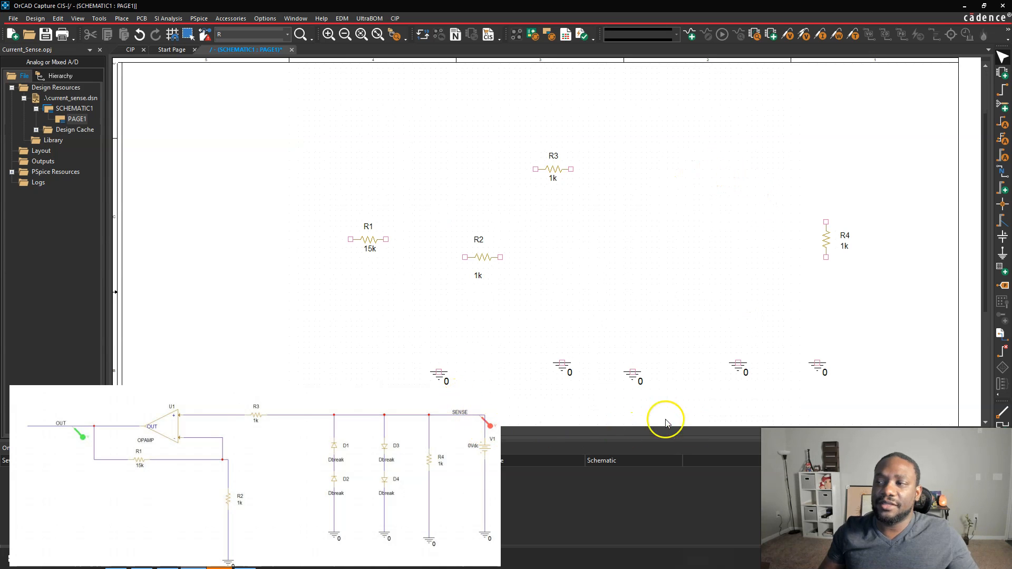
{"action": "mouse_move", "coordinate": [392, 149]}
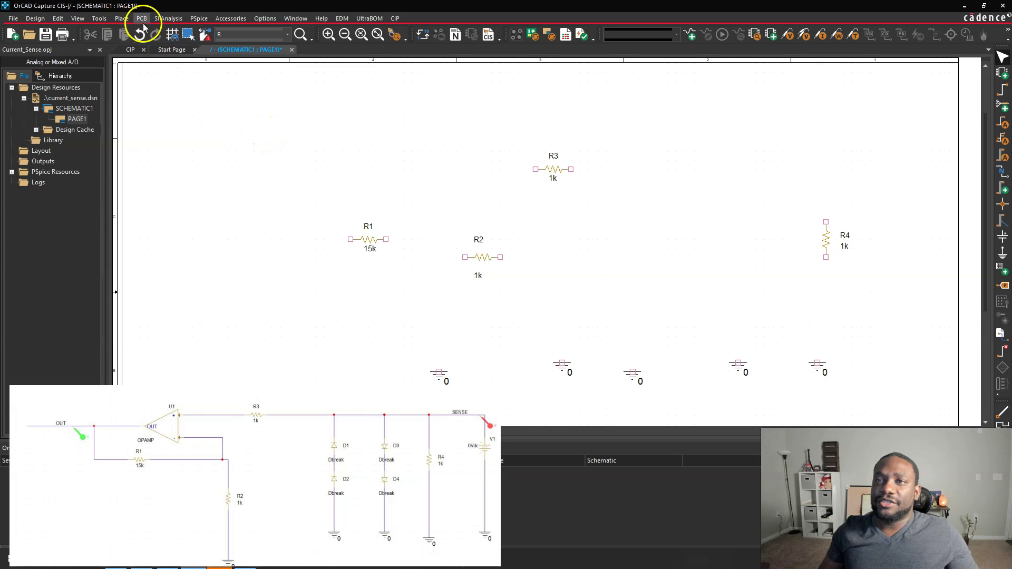
Place OPAMP U1 and a DC voltage source V1 on the right side.
{"action": "left_click", "coordinate": [121, 17]}
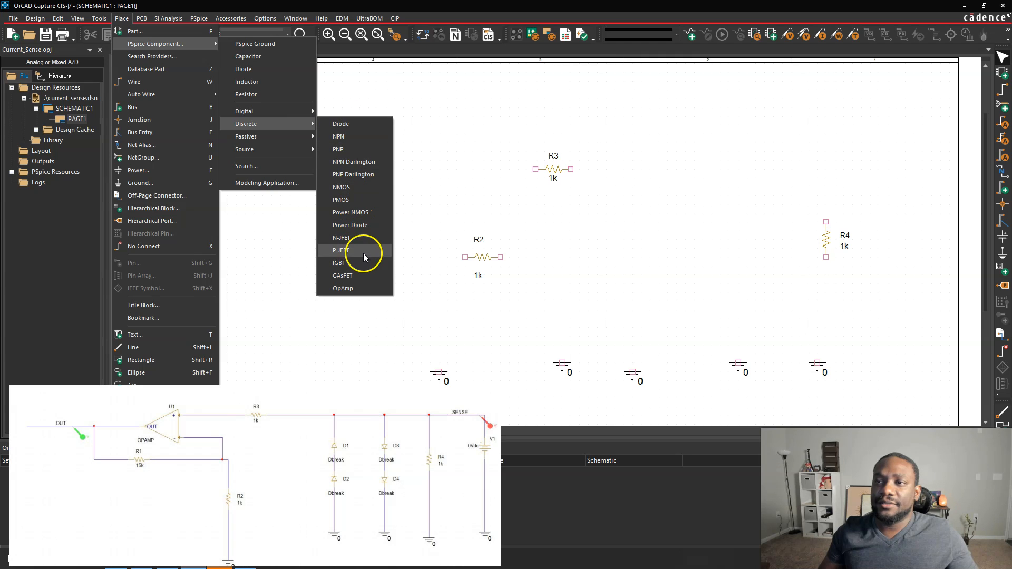
{"action": "mouse_move", "coordinate": [370, 263]}
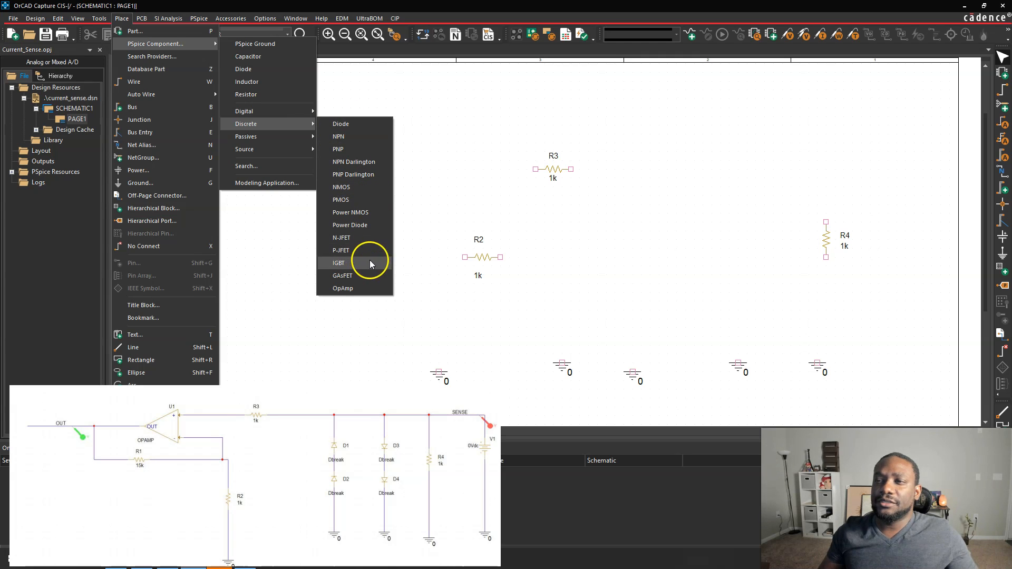
{"action": "left_click", "coordinate": [343, 288]}
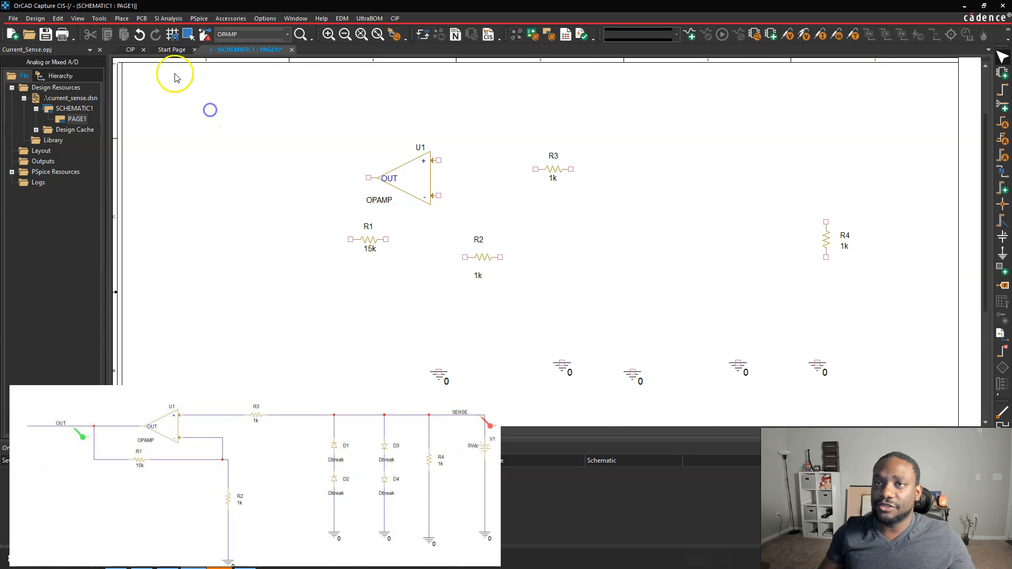
{"action": "left_click", "coordinate": [122, 18]}
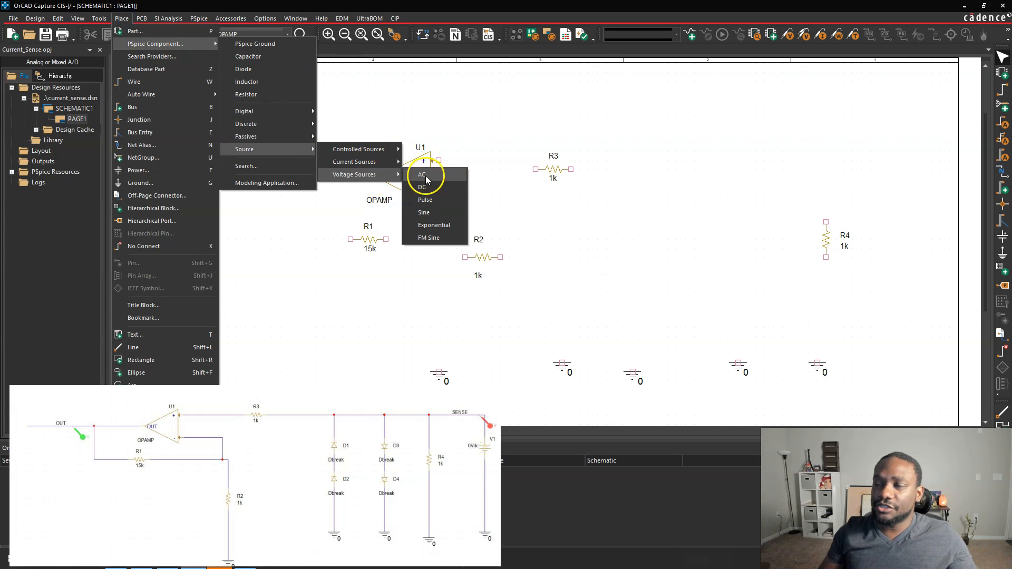
{"action": "left_click", "coordinate": [421, 187]}
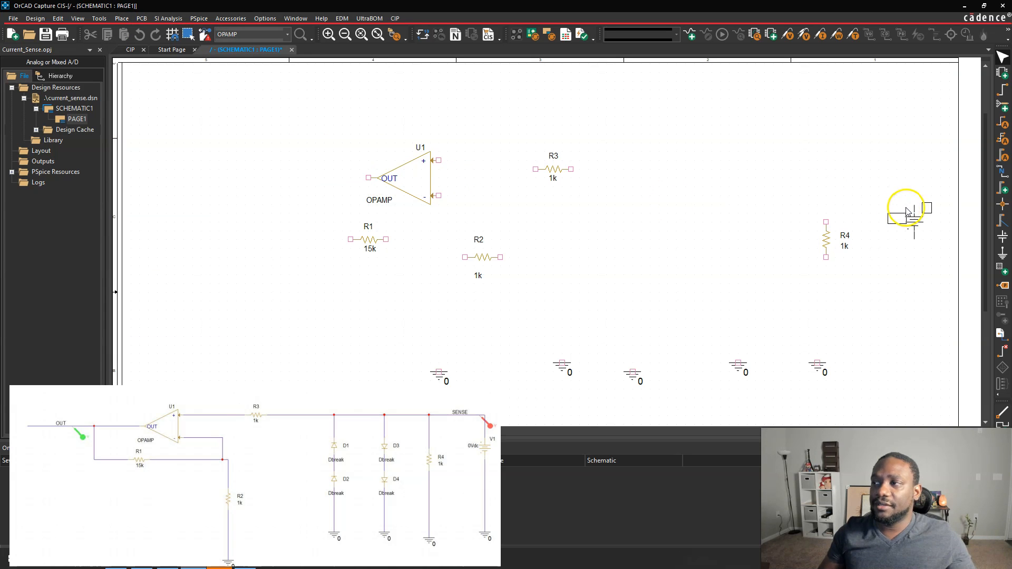
{"action": "left_click", "coordinate": [910, 220]}
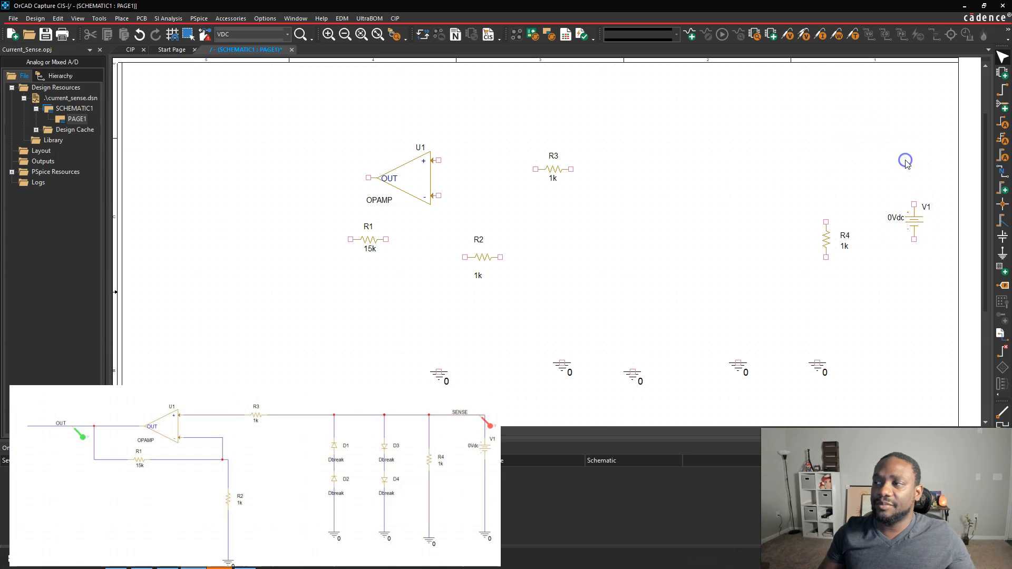
{"action": "mouse_move", "coordinate": [1001, 92]}
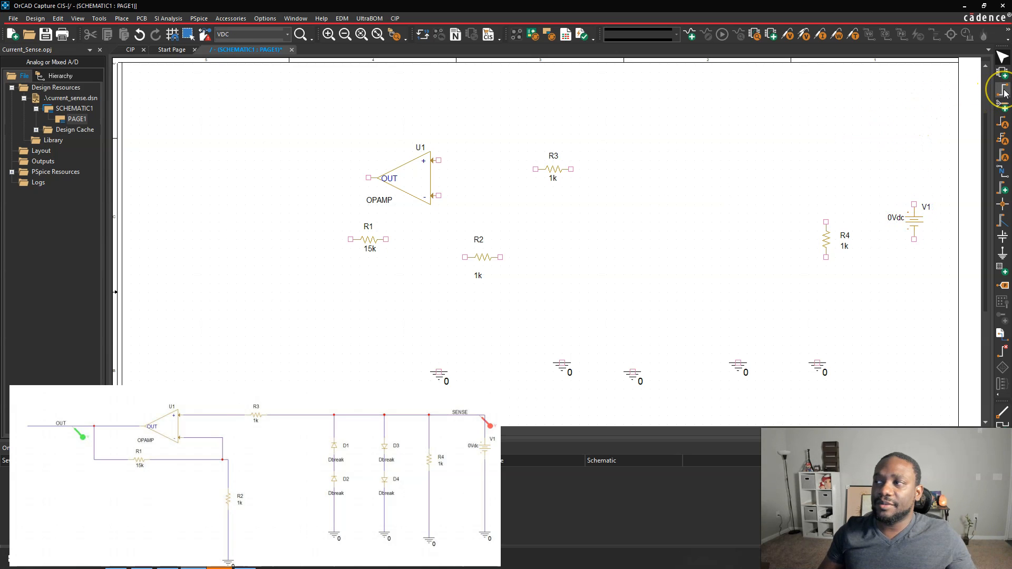
{"action": "mouse_move", "coordinate": [1003, 91]}
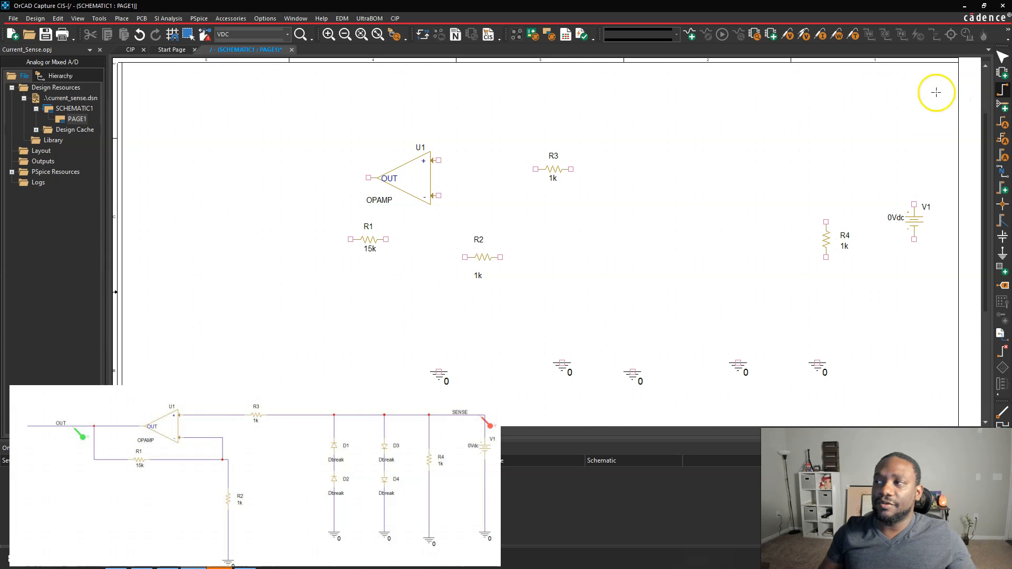
Wire U1, R1–R4 and V1 together, tying R2 and R4 to ground.
{"action": "left_click", "coordinate": [123, 18]}
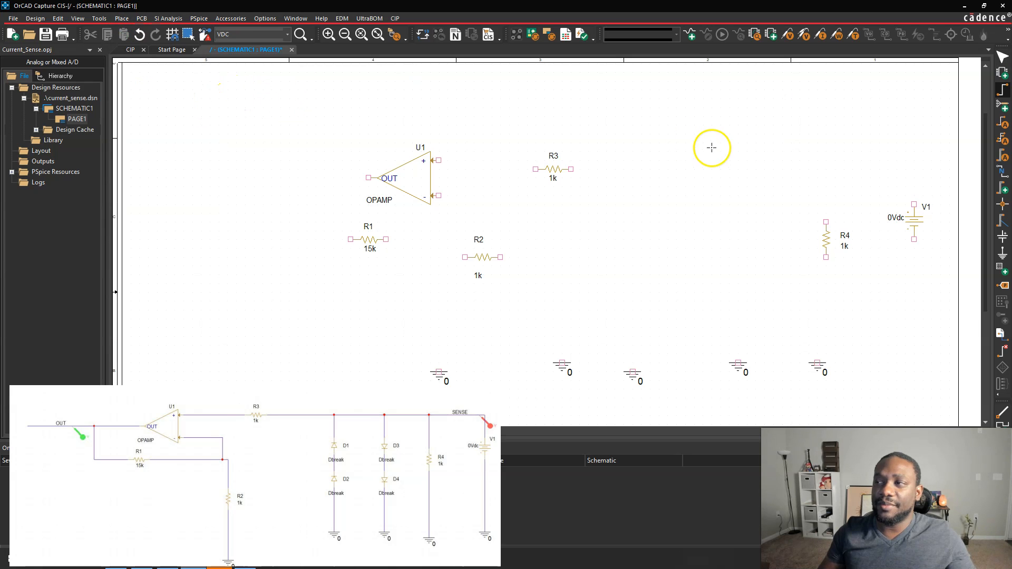
{"action": "mouse_move", "coordinate": [886, 155]}
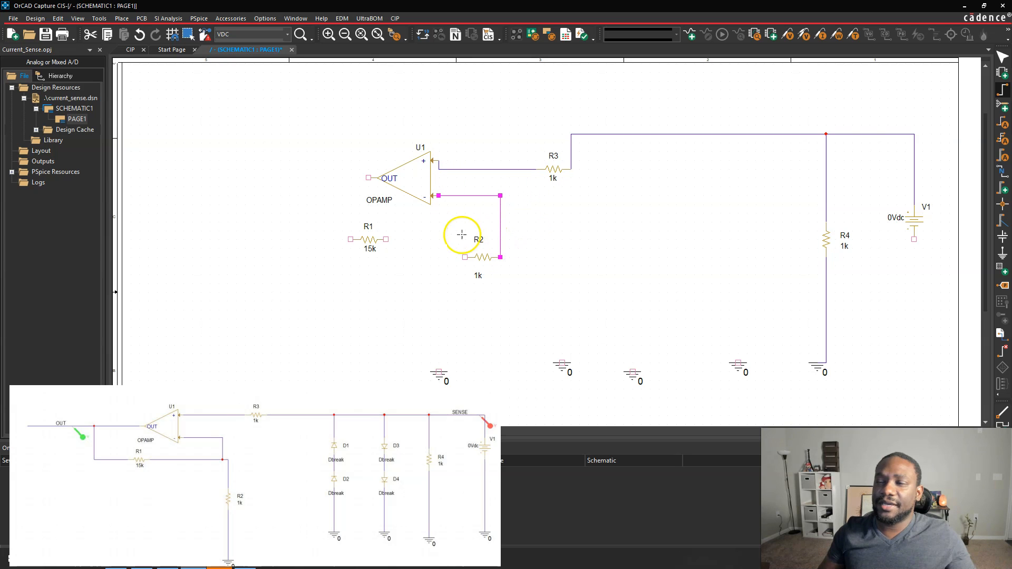
{"action": "mouse_move", "coordinate": [386, 239]}
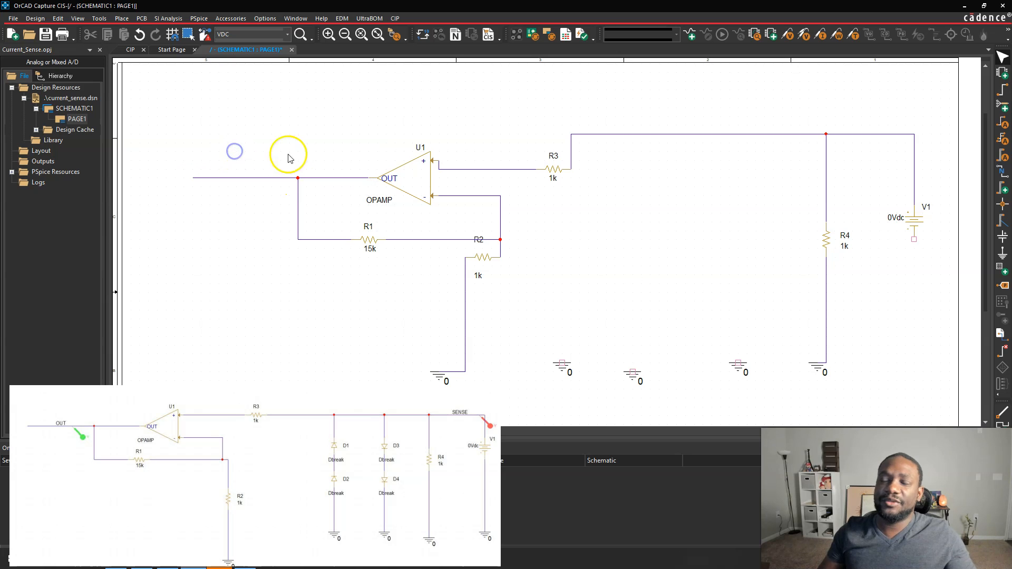
{"action": "mouse_move", "coordinate": [716, 173]}
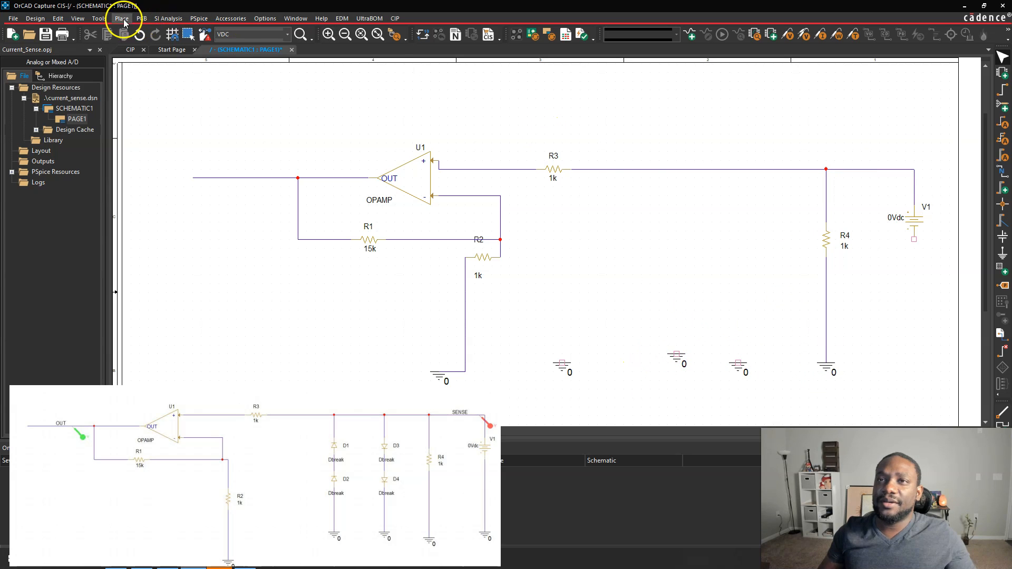
Place Dbreak diodes D1–D4 as two series stacks from the R3 line to ground.
{"action": "left_click", "coordinate": [121, 17]}
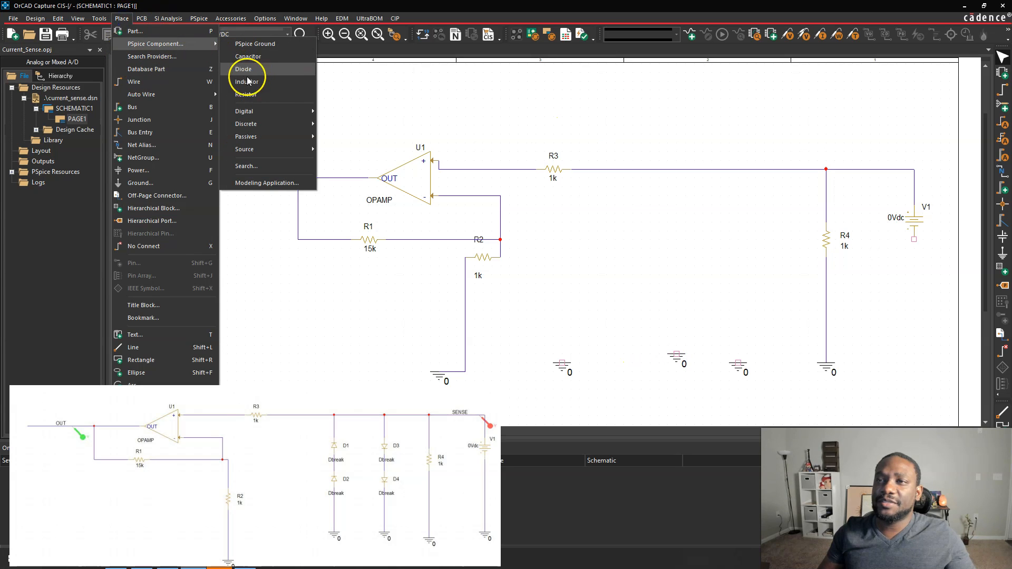
{"action": "left_click", "coordinate": [244, 69]}
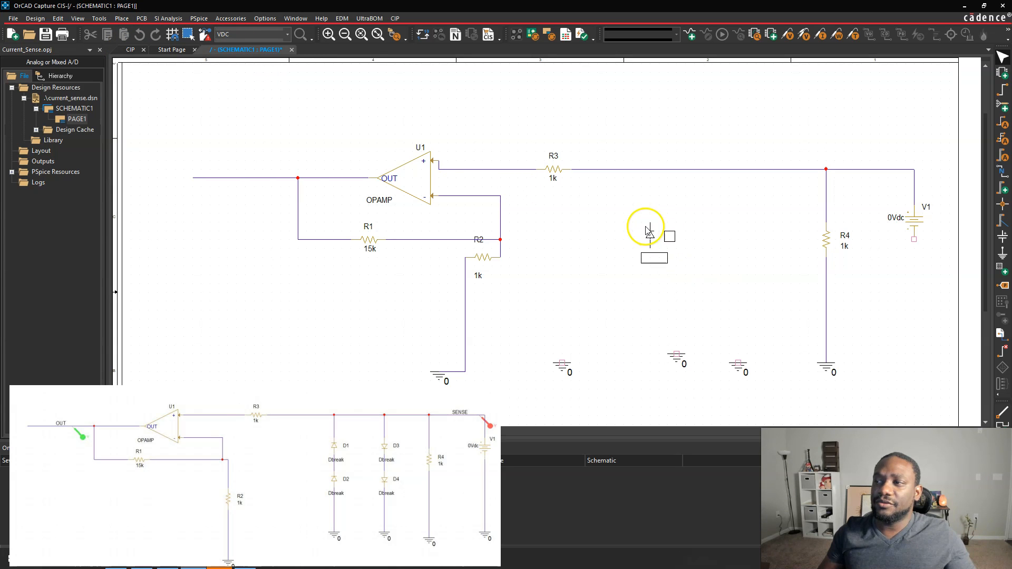
{"action": "left_click", "coordinate": [667, 223]}
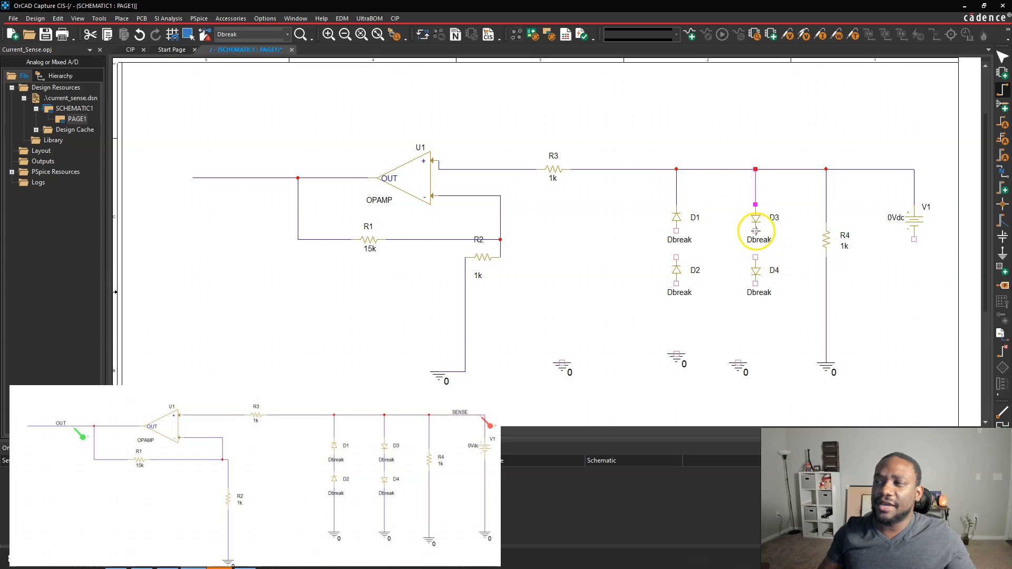
{"action": "left_click", "coordinate": [403, 178]}
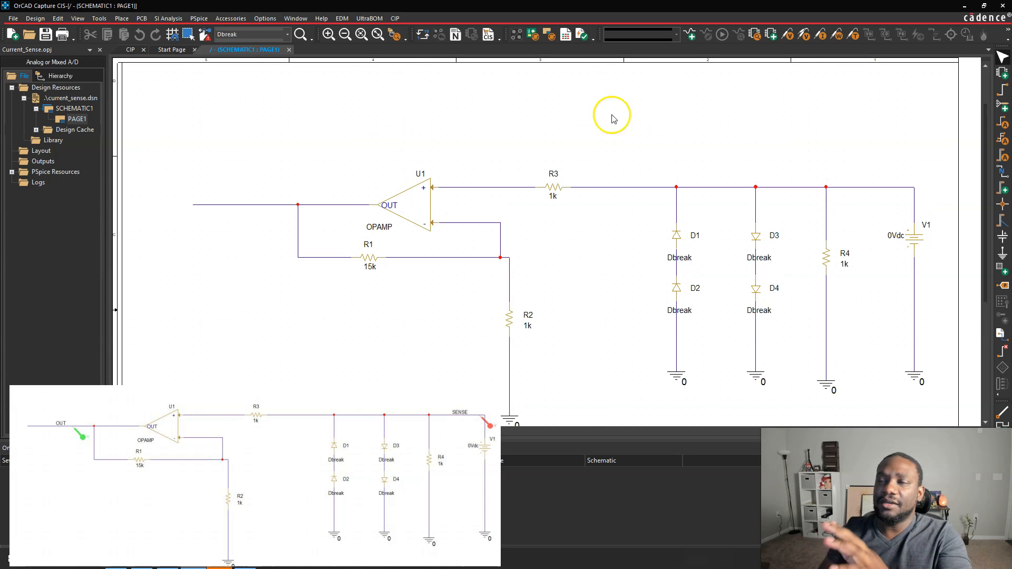
{"action": "mouse_move", "coordinate": [471, 121]}
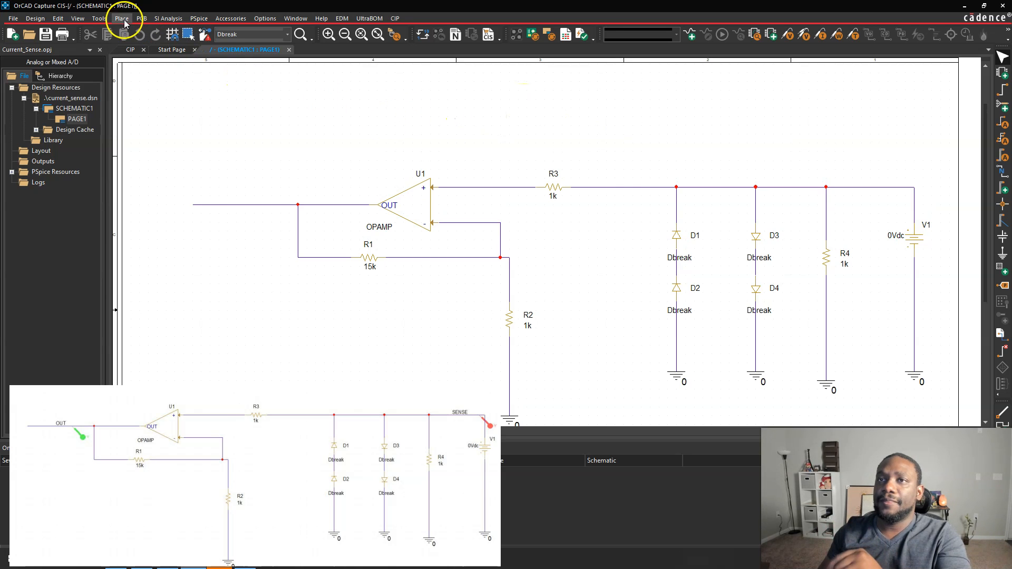
Create a new simulation profile named dc_sweep, inheriting from none.
{"action": "left_click", "coordinate": [199, 17]}
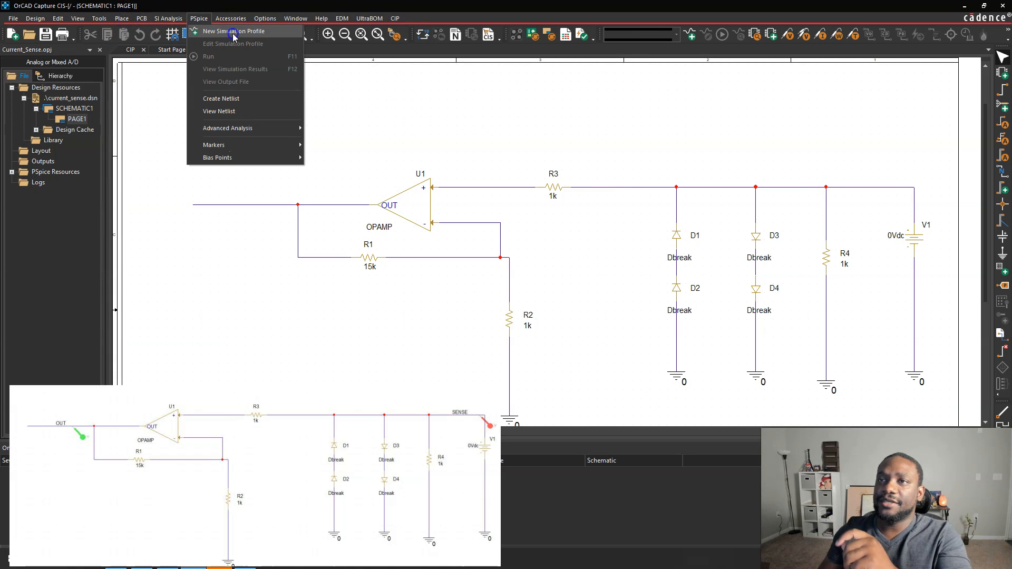
{"action": "left_click", "coordinate": [233, 31]}
{"action": "type", "text": "dc_sweep"}
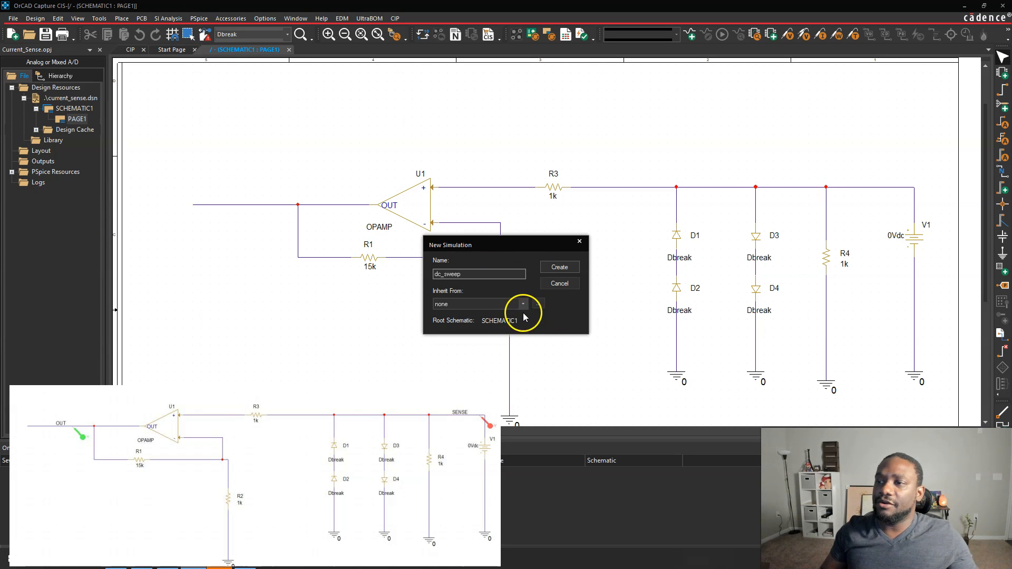
{"action": "mouse_move", "coordinate": [119, 135]}
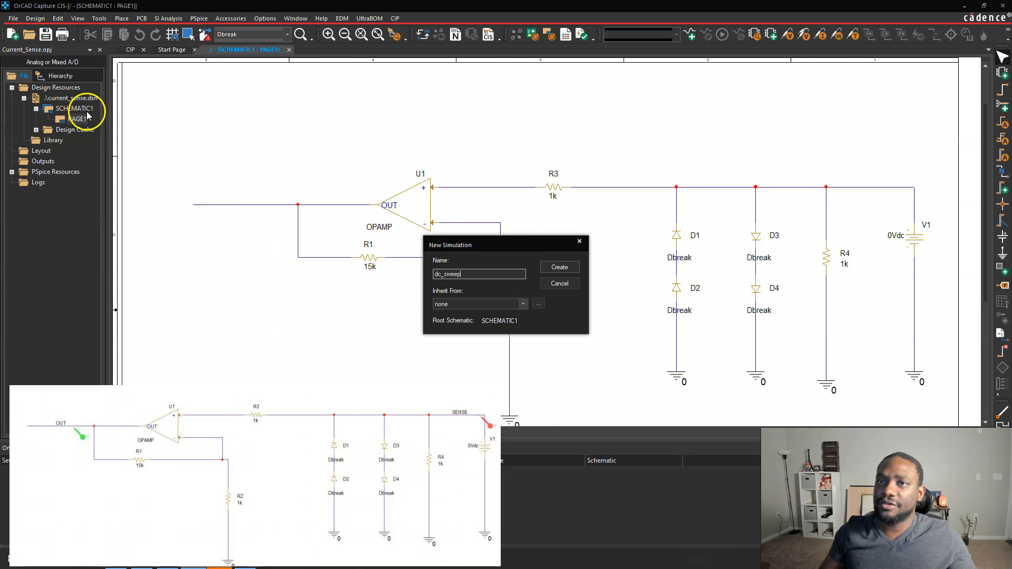
{"action": "left_click", "coordinate": [559, 267]}
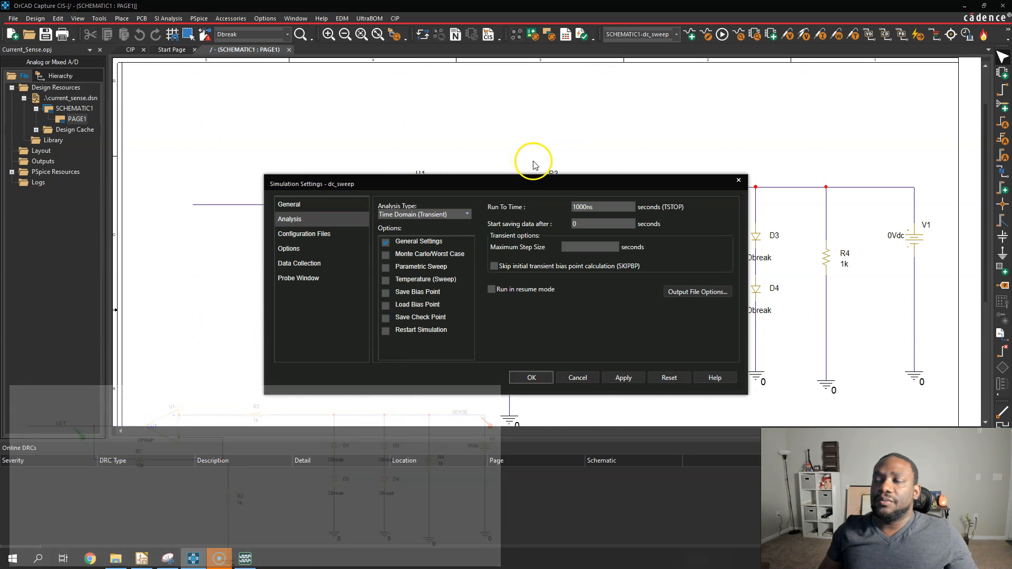
{"action": "mouse_move", "coordinate": [397, 216]}
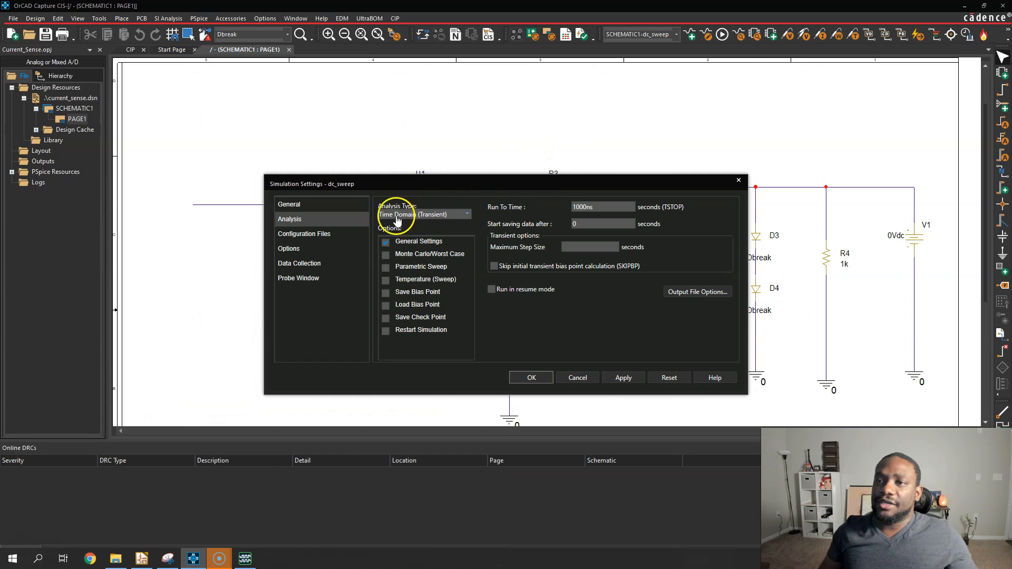
Choose DC Sweep as the analysis type, keeping Voltage source and Linear.
{"action": "left_click", "coordinate": [466, 214]}
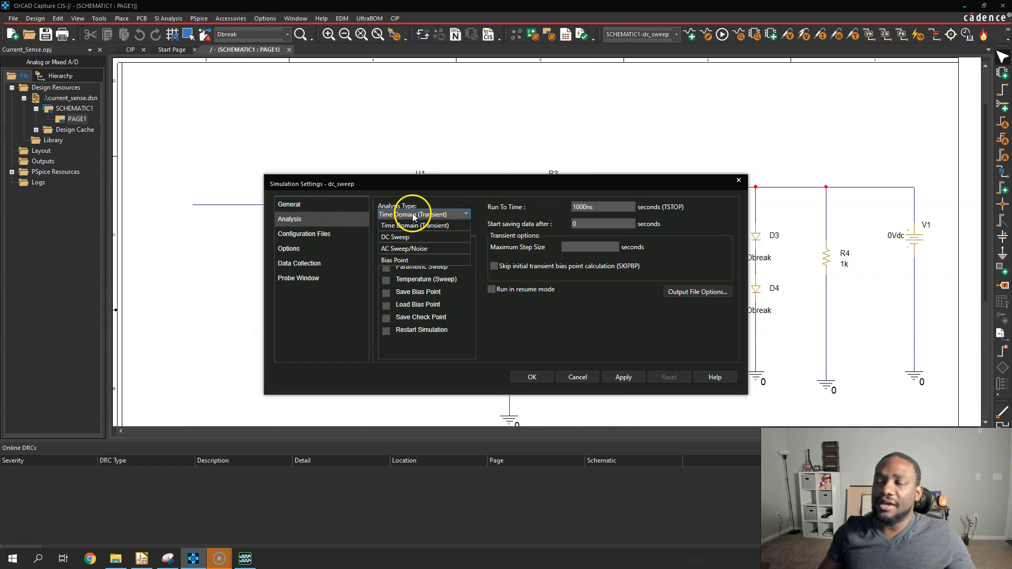
{"action": "left_click", "coordinate": [394, 237]}
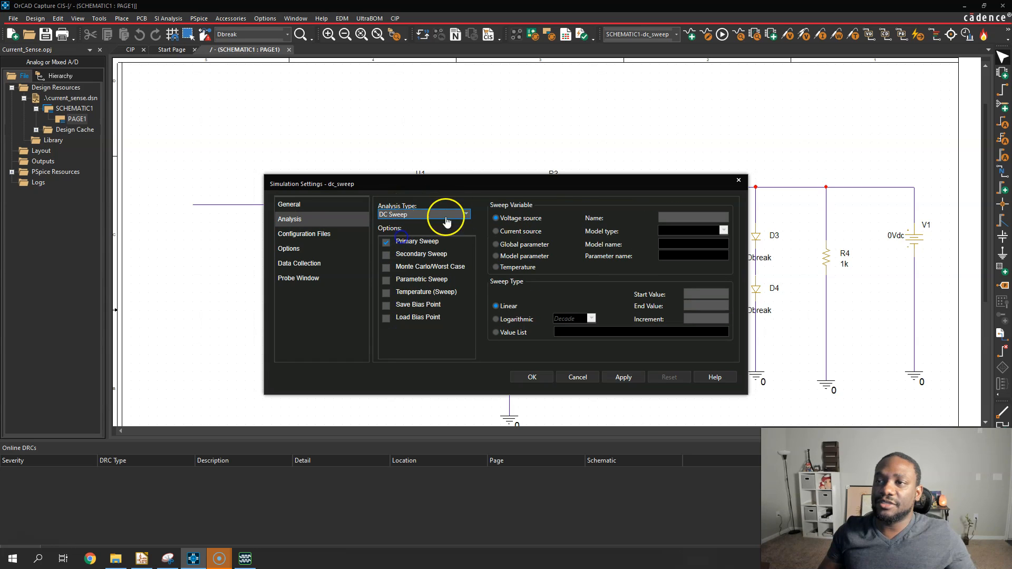
{"action": "mouse_move", "coordinate": [583, 218]}
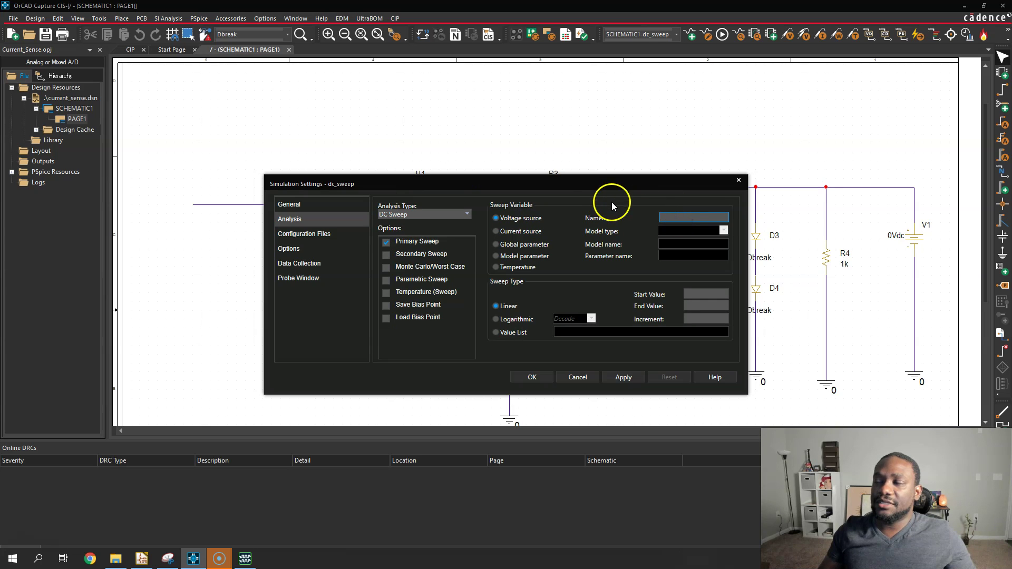
{"action": "mouse_move", "coordinate": [652, 219]}
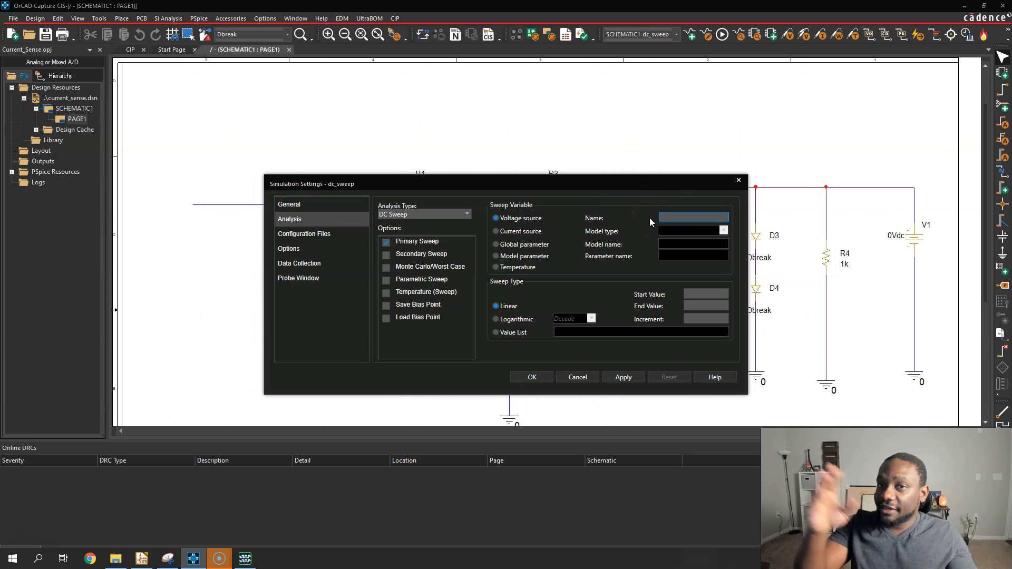
{"action": "mouse_move", "coordinate": [838, 253]}
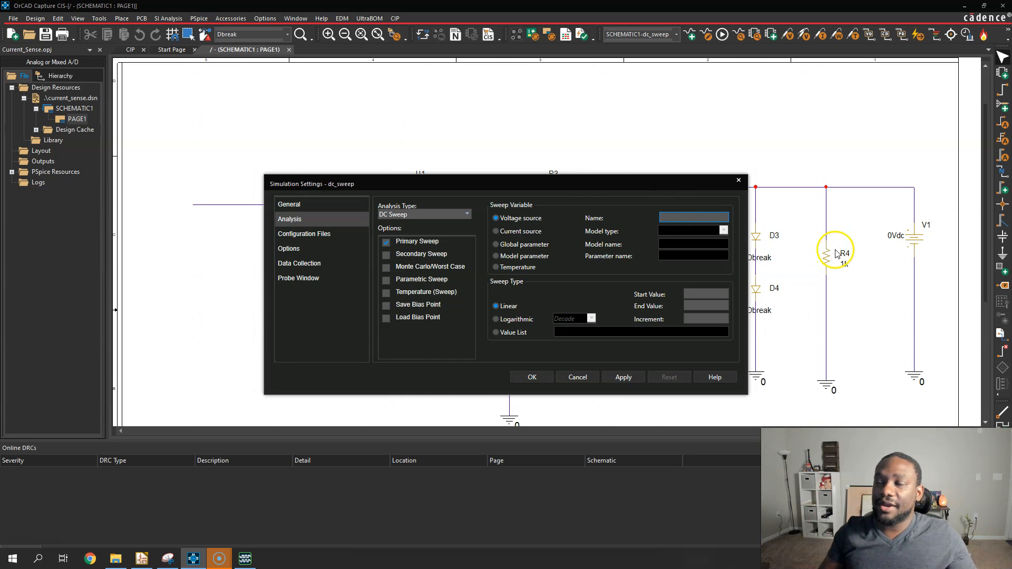
{"action": "mouse_move", "coordinate": [814, 243]}
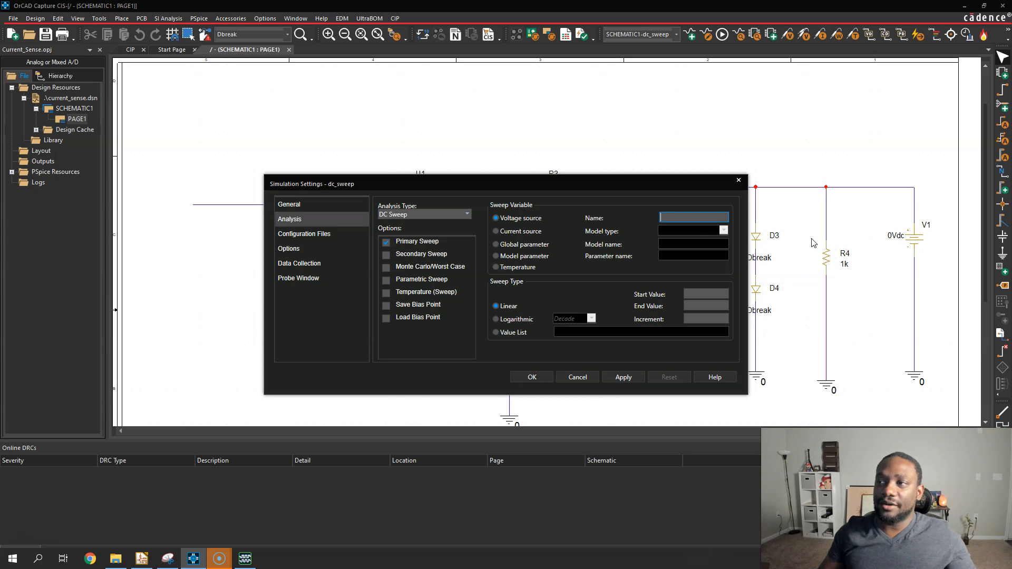
Sweep source V1 linearly from 0 to 0.250 in 0.010 increments and confirm.
{"action": "type", "text": "V1"}
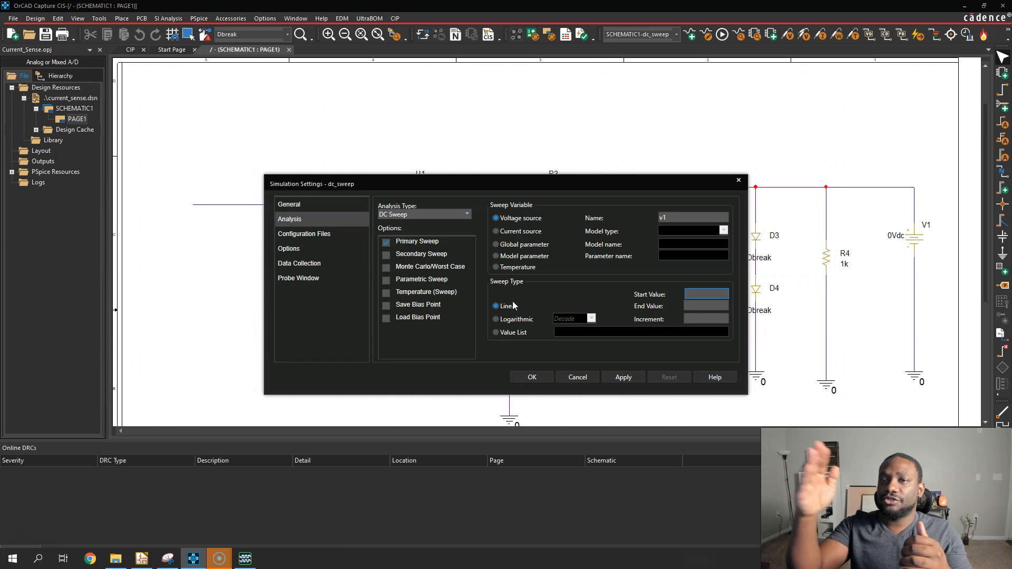
{"action": "left_click", "coordinate": [706, 294]}
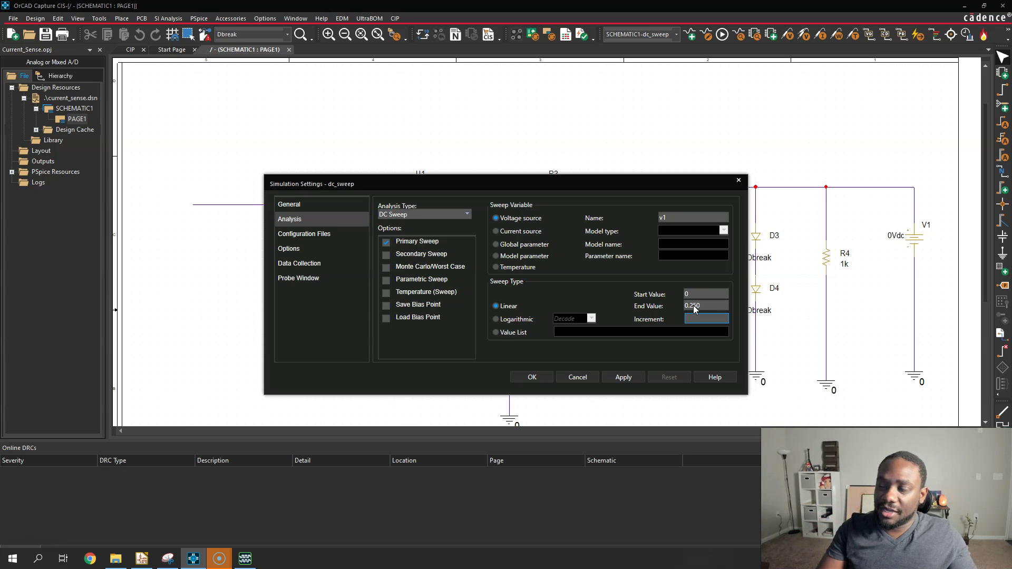
{"action": "type", "text": "0.010"}
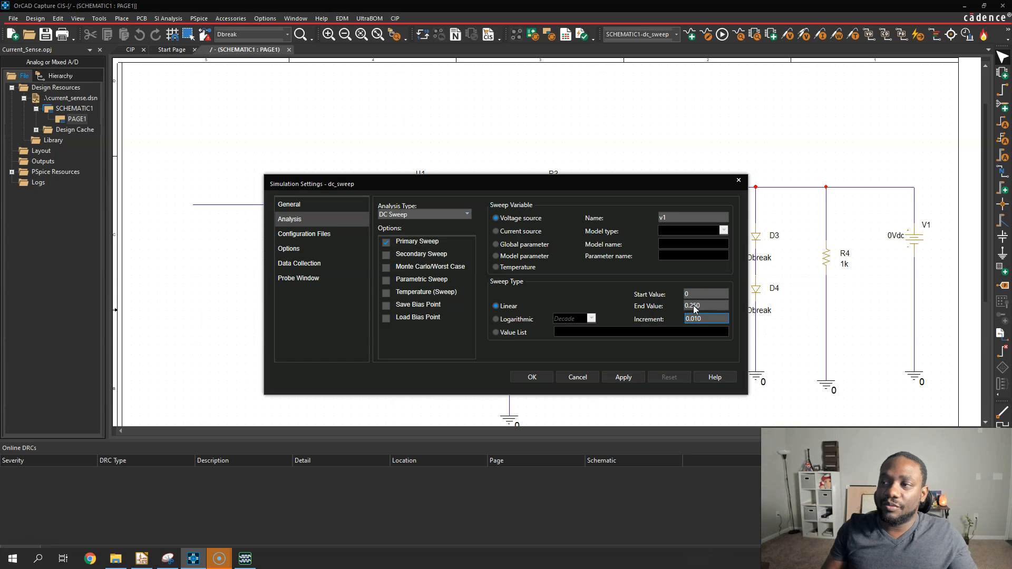
{"action": "left_click", "coordinate": [622, 377]}
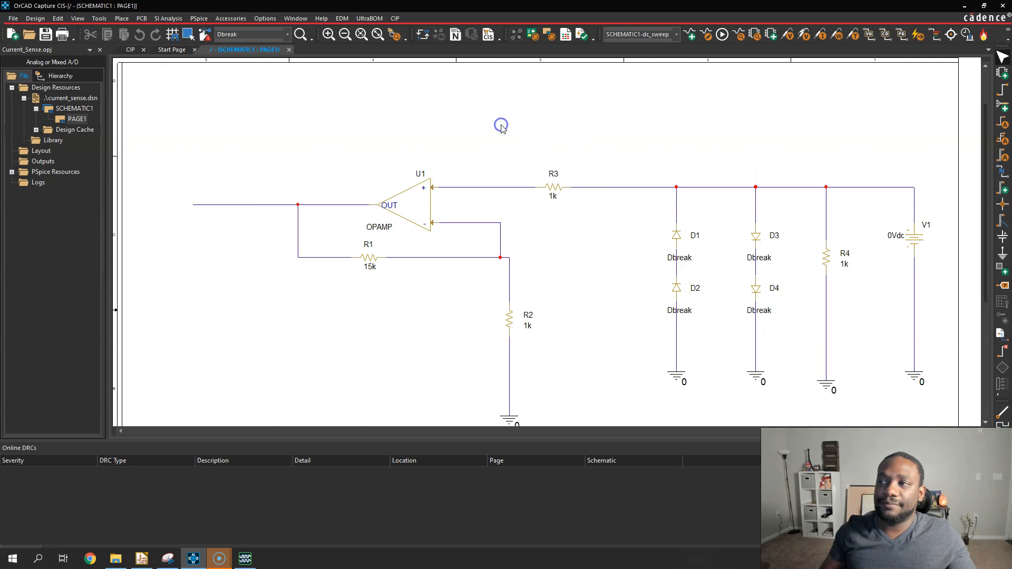
{"action": "mouse_move", "coordinate": [319, 87]}
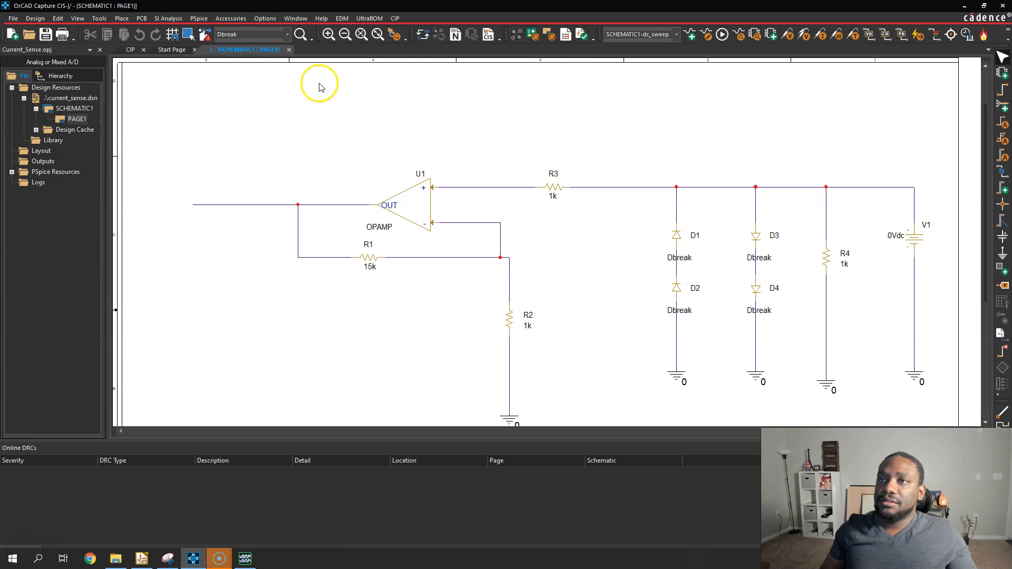
Place net aliases OUT on the op-amp output wire and SENSE on the wire near V1.
{"action": "left_click", "coordinate": [121, 17]}
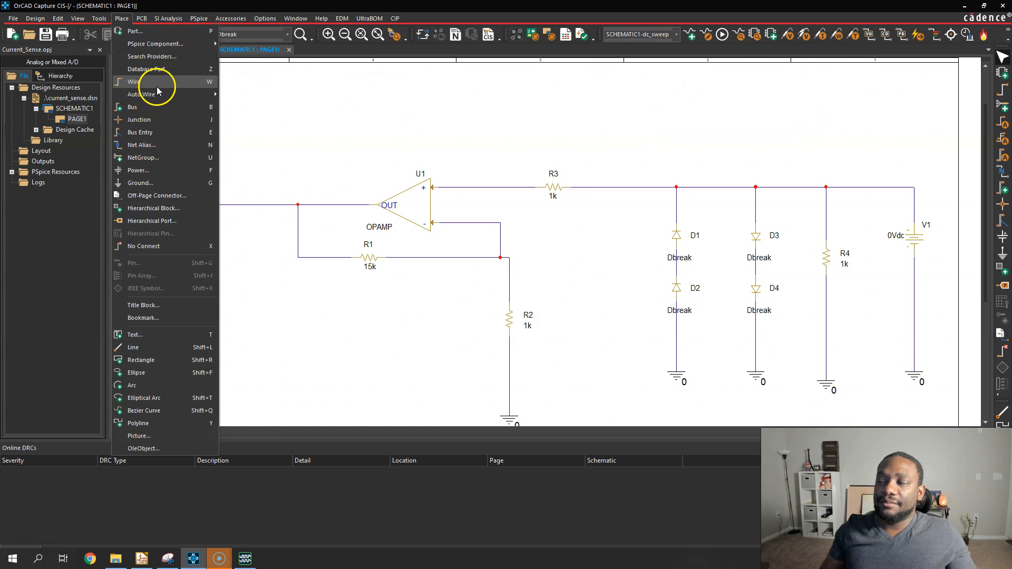
{"action": "mouse_move", "coordinate": [153, 145]}
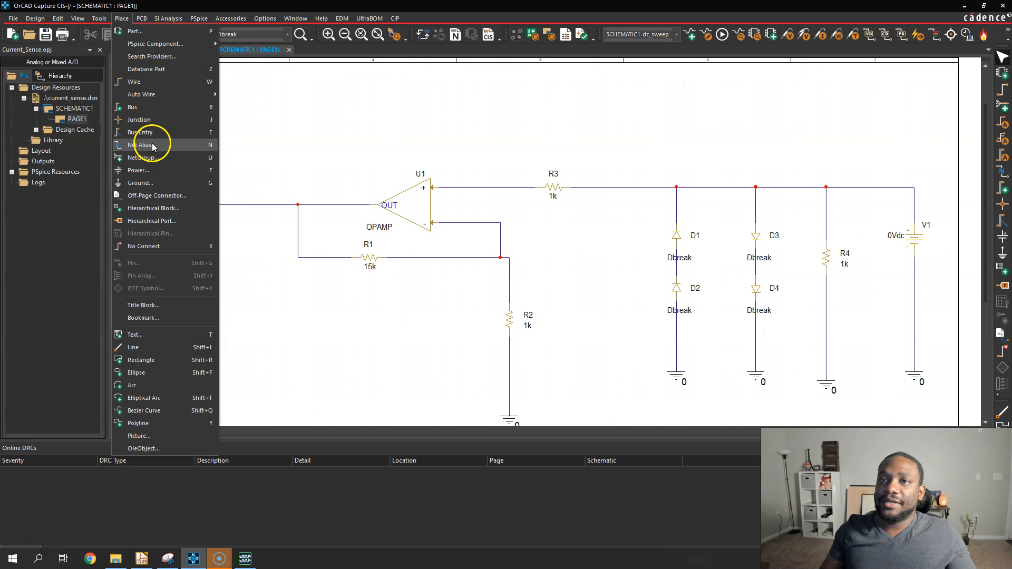
{"action": "left_click", "coordinate": [140, 144]}
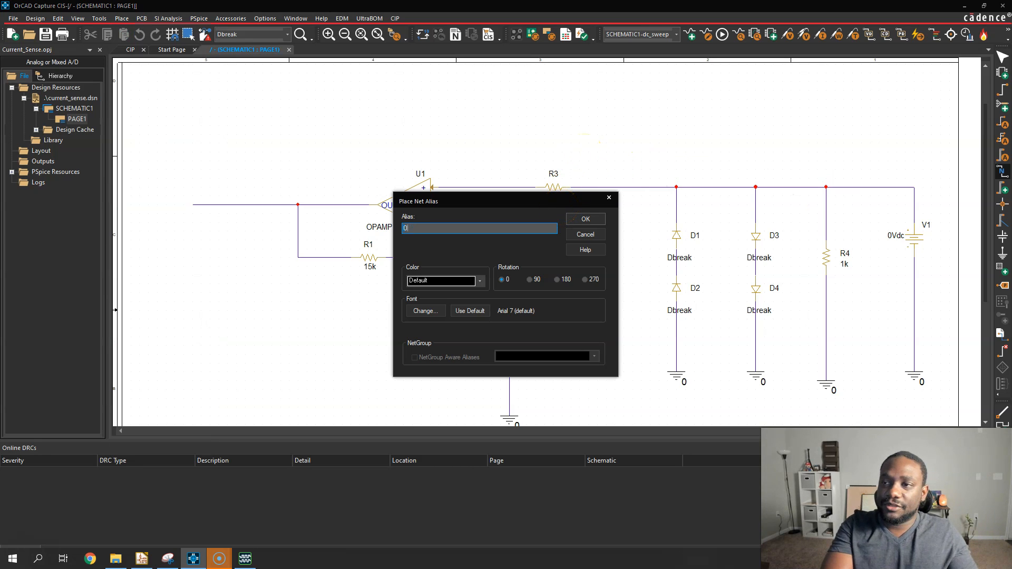
{"action": "type", "text": "OUT"}
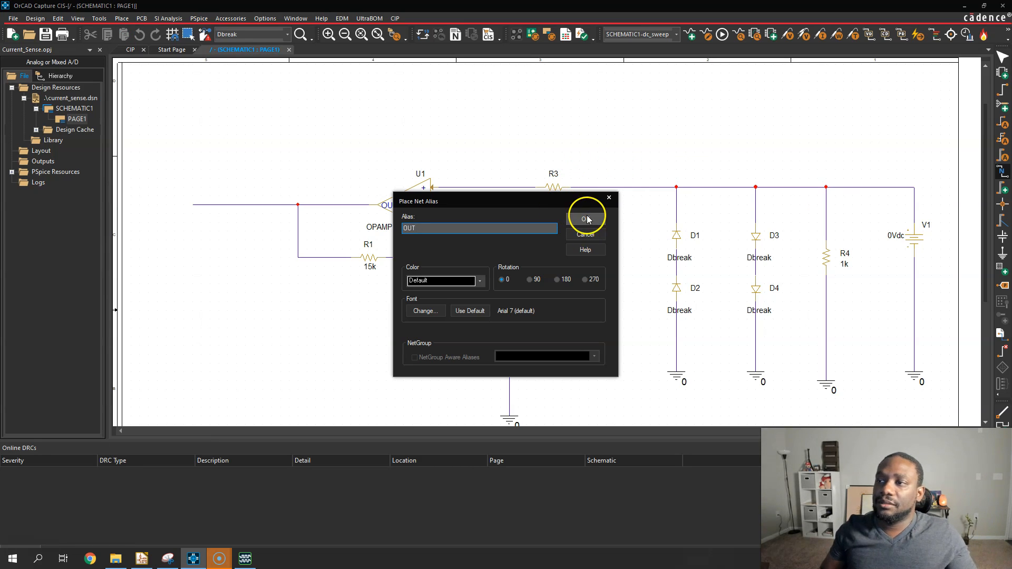
{"action": "left_click", "coordinate": [585, 219]}
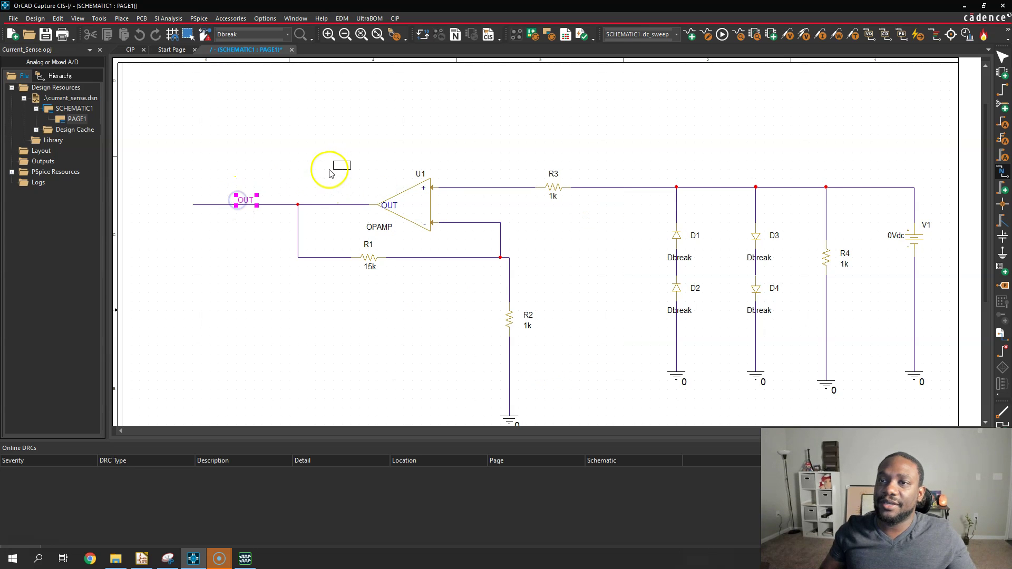
{"action": "mouse_move", "coordinate": [786, 153]}
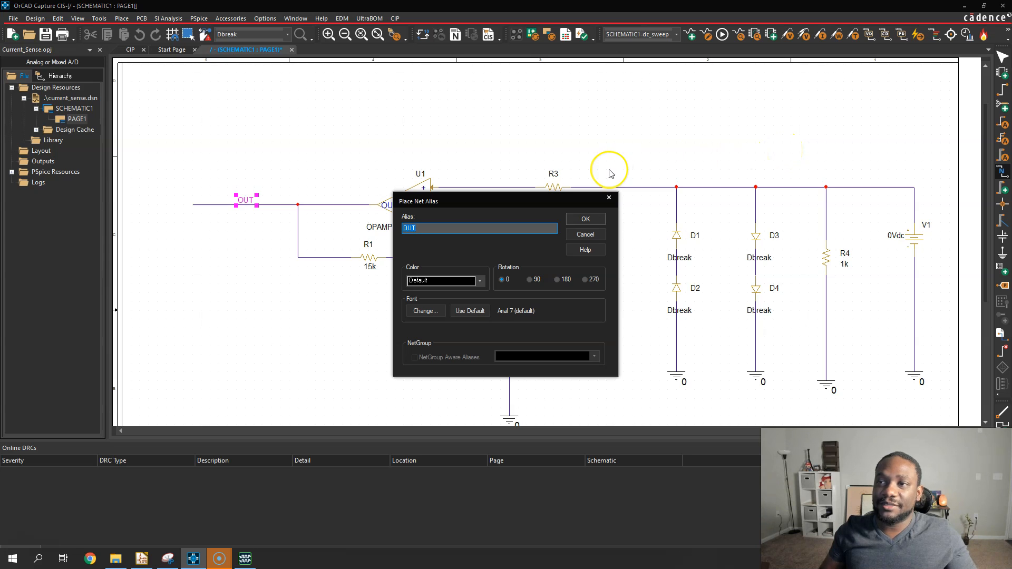
{"action": "mouse_move", "coordinate": [604, 172]}
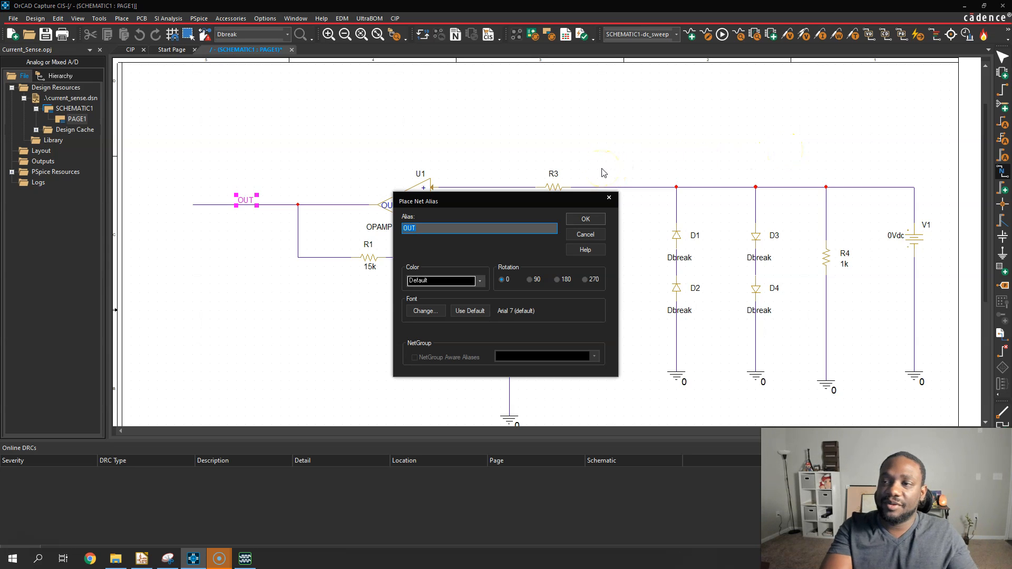
{"action": "type", "text": "SEN"}
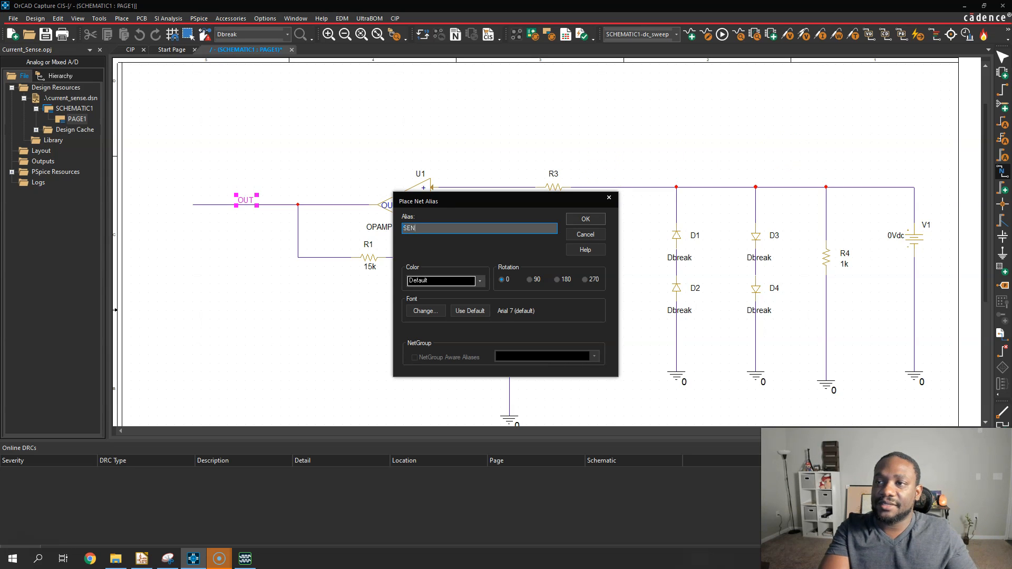
{"action": "left_click", "coordinate": [584, 234]}
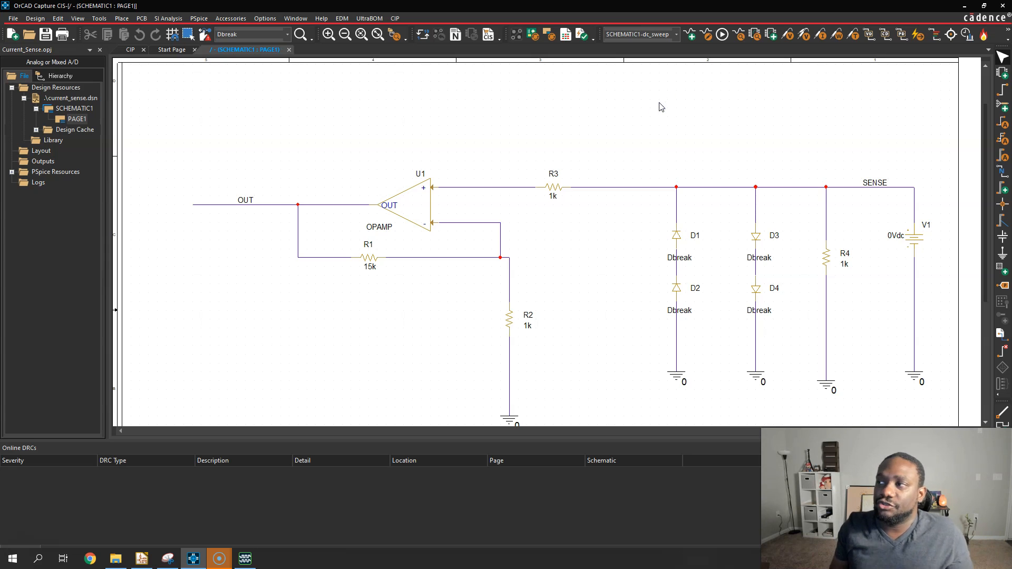
{"action": "mouse_move", "coordinate": [664, 122]}
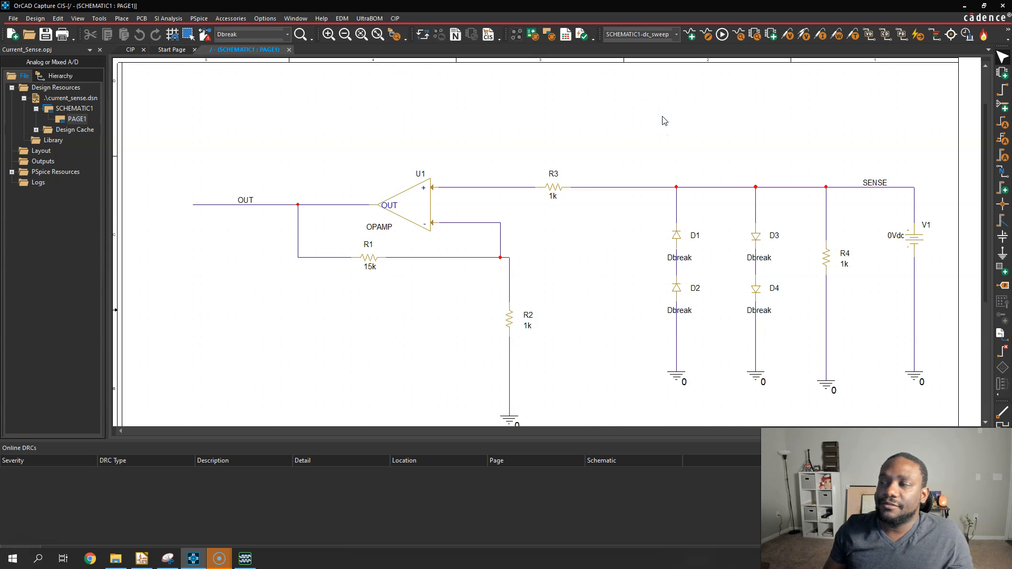
{"action": "mouse_move", "coordinate": [685, 71]}
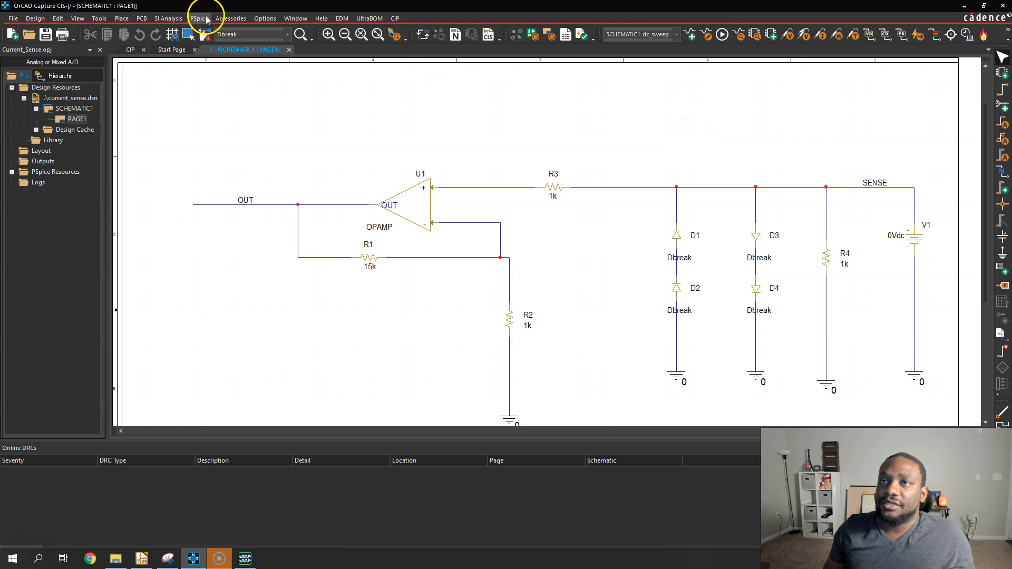
Run the dc_sweep simulation, opening PSpice A/D with an empty V_V1 plot.
{"action": "left_click", "coordinate": [198, 18]}
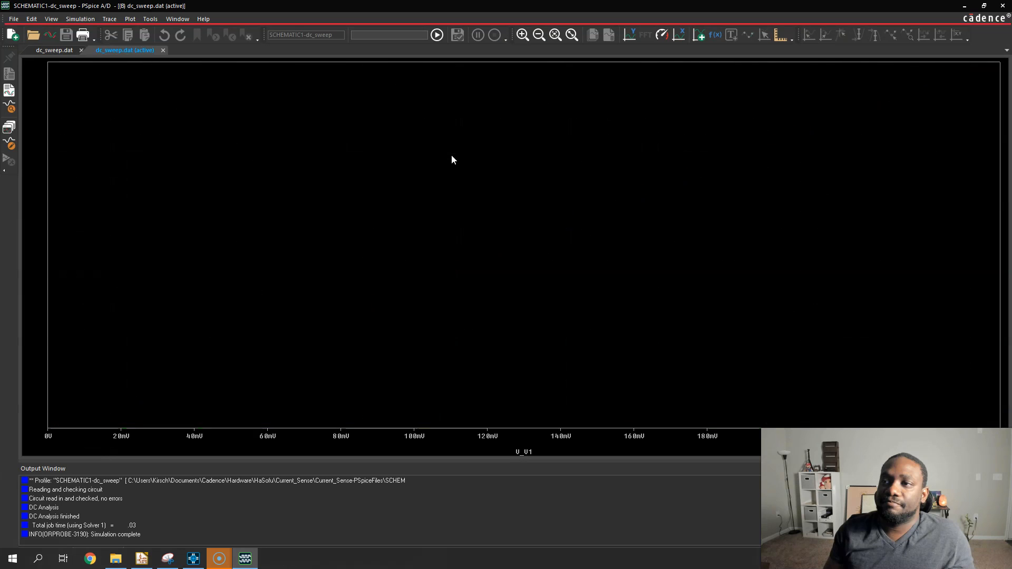
{"action": "mouse_move", "coordinate": [431, 310]}
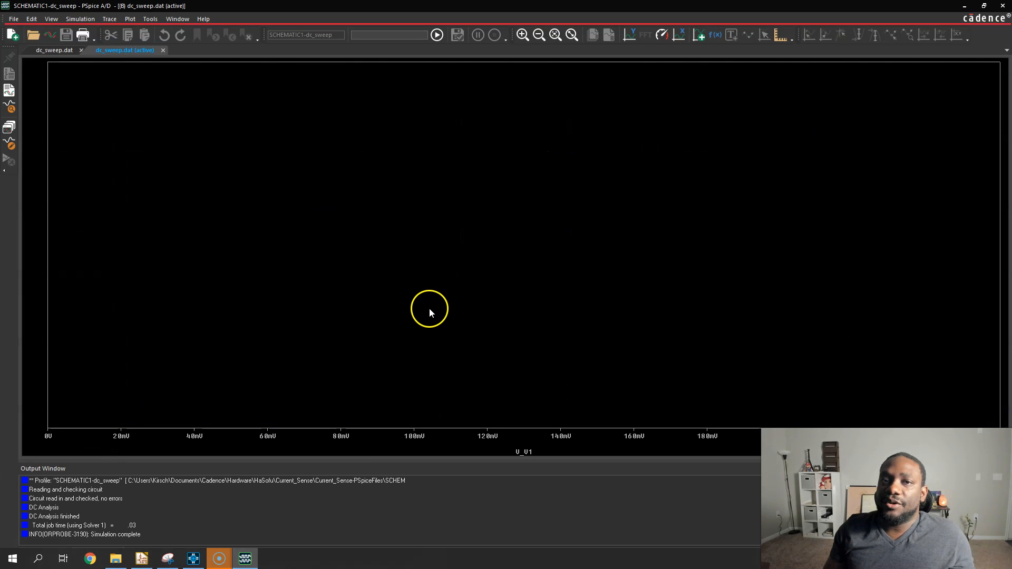
{"action": "mouse_move", "coordinate": [431, 313]}
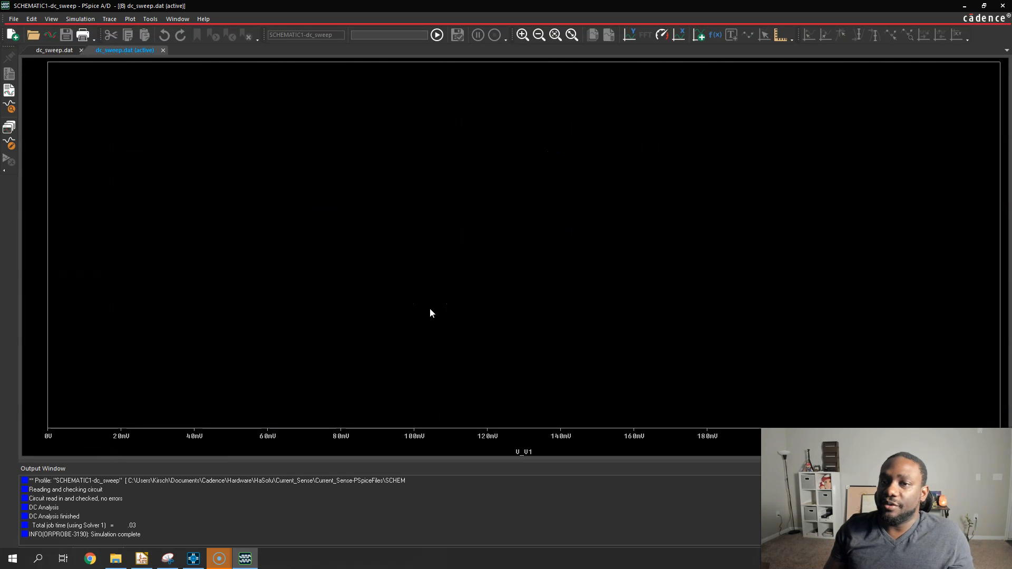
{"action": "mouse_move", "coordinate": [680, 178]}
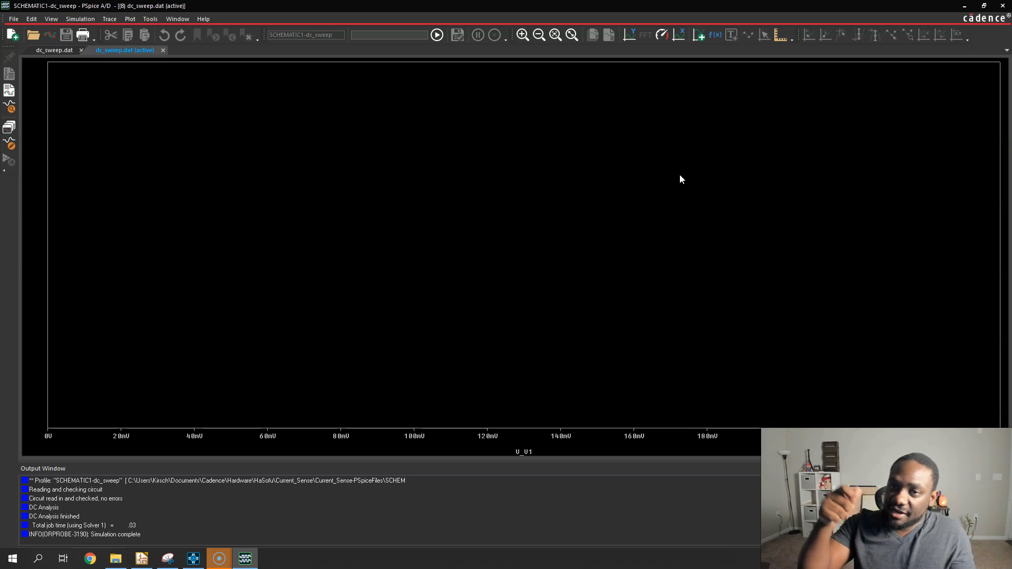
{"action": "mouse_move", "coordinate": [953, 111]}
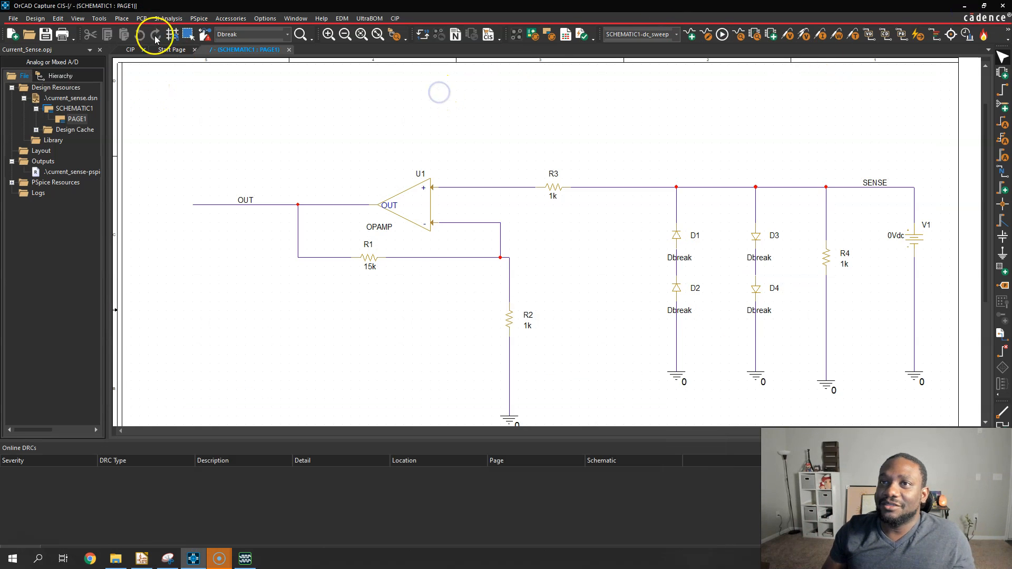
Place a voltage level marker on the SENSE net near V1.
{"action": "left_click", "coordinate": [198, 17]}
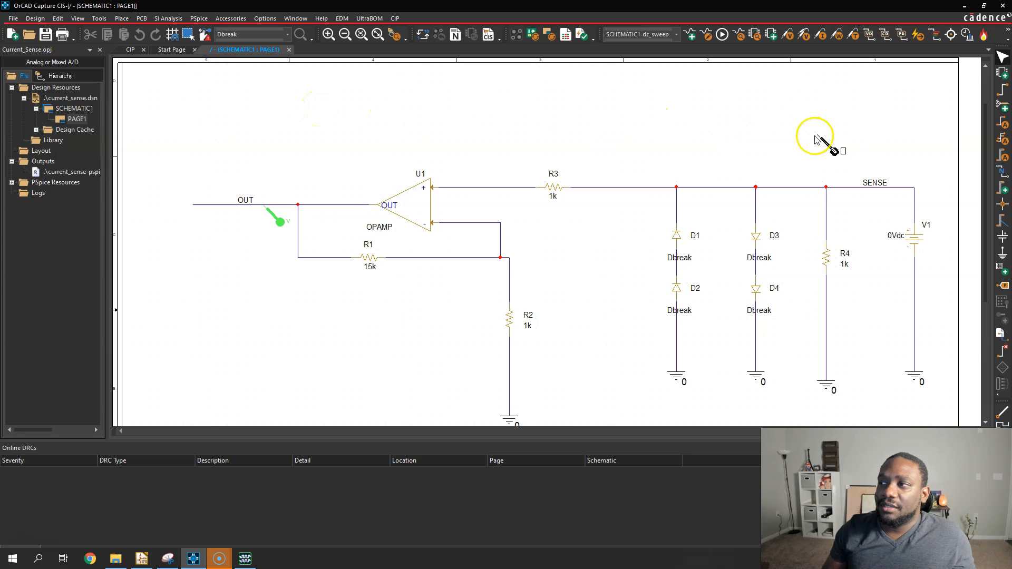
{"action": "mouse_move", "coordinate": [929, 193]}
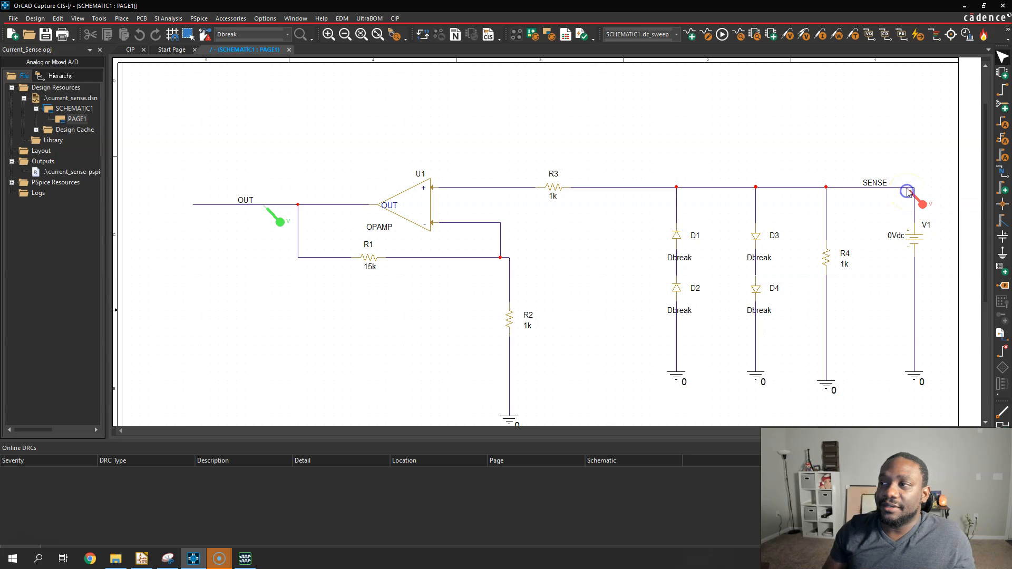
{"action": "mouse_move", "coordinate": [907, 129]}
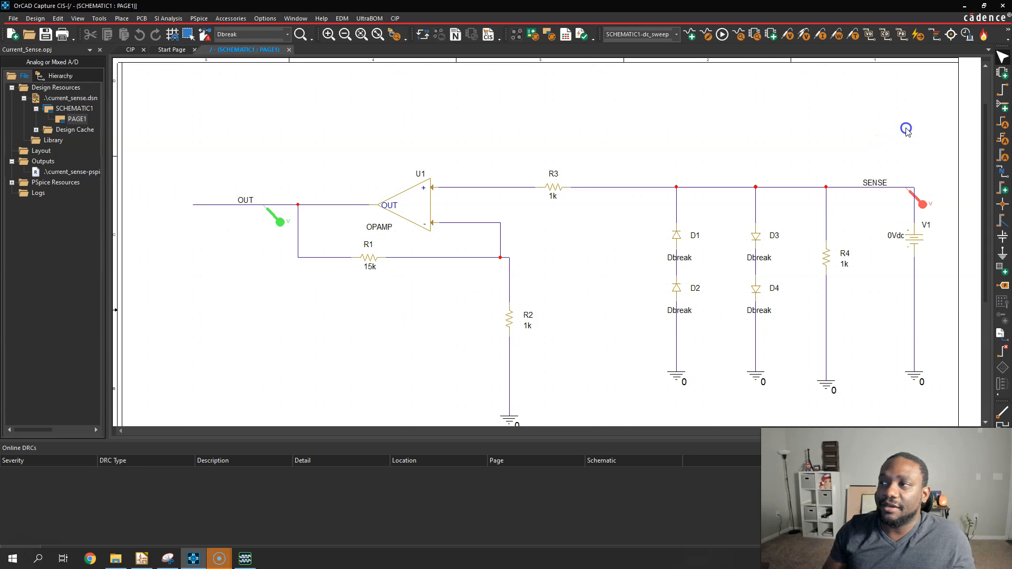
{"action": "left_click", "coordinate": [922, 201]}
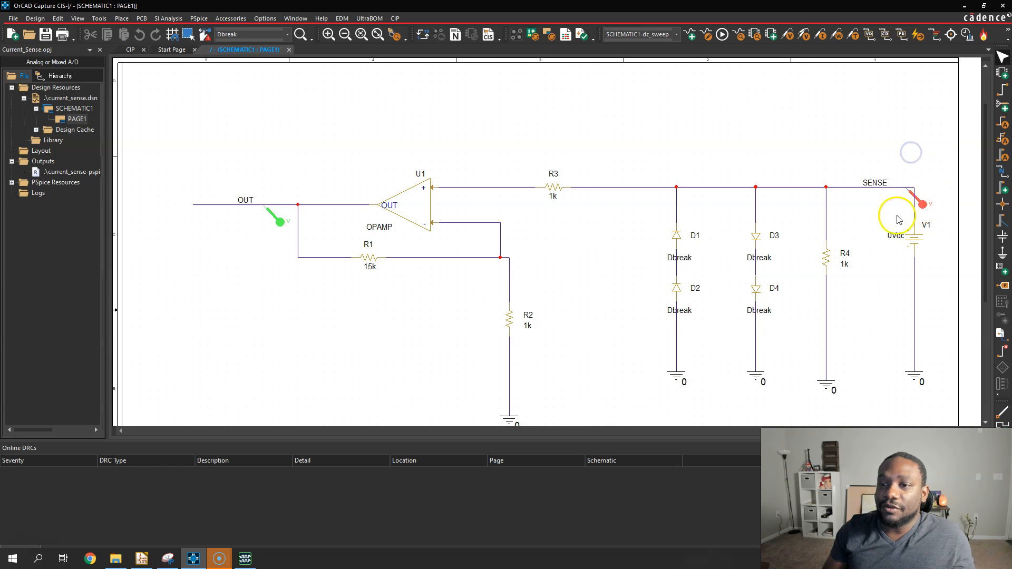
{"action": "mouse_move", "coordinate": [265, 558]}
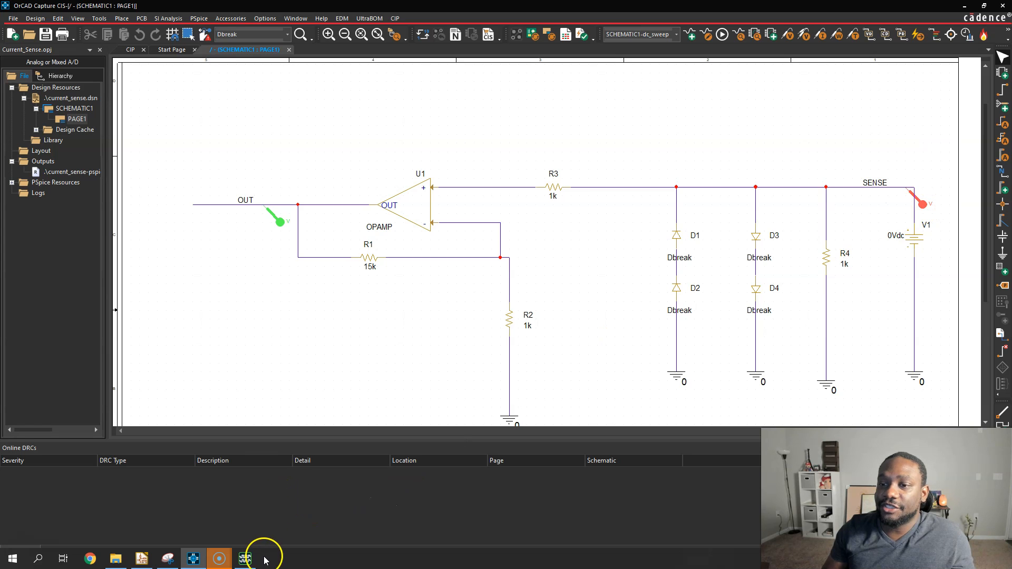
{"action": "mouse_move", "coordinate": [245, 559]}
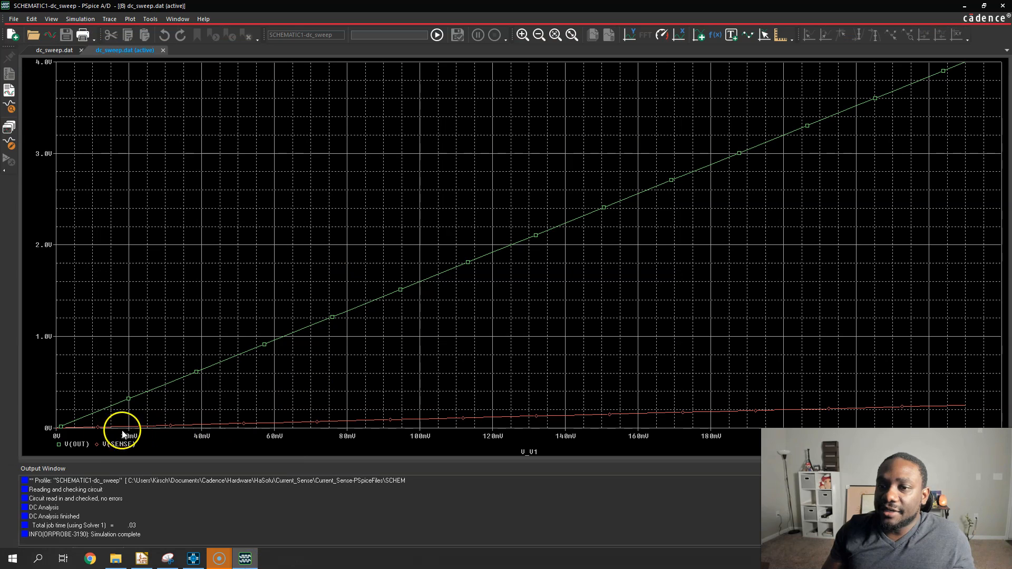
{"action": "mouse_move", "coordinate": [650, 424]}
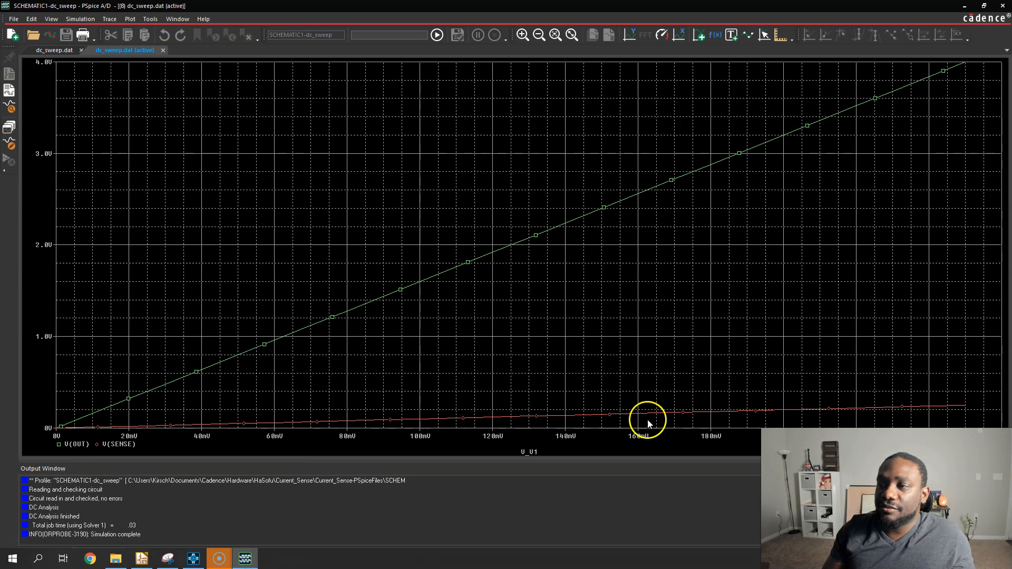
{"action": "mouse_move", "coordinate": [978, 423]}
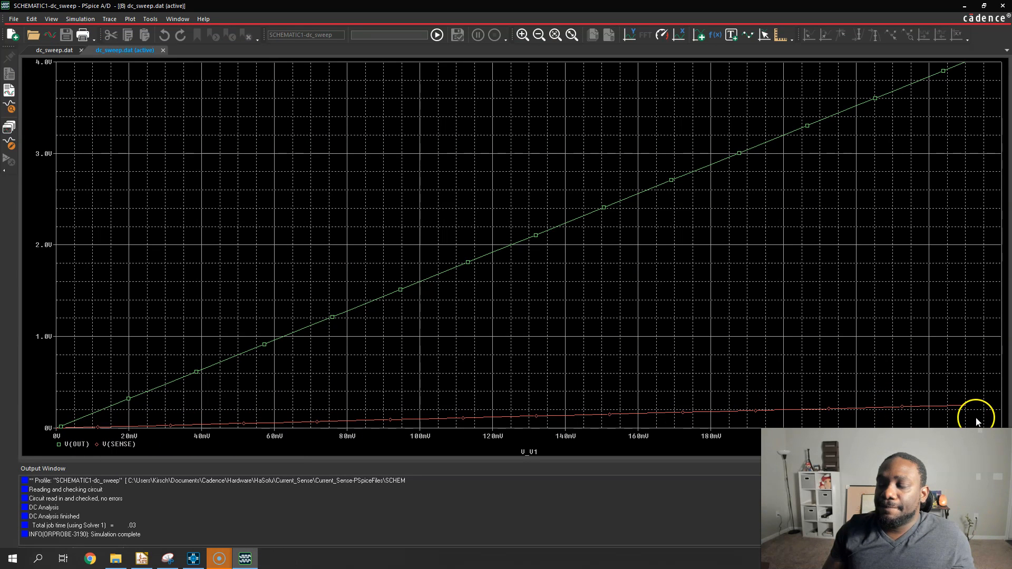
{"action": "mouse_move", "coordinate": [980, 418]}
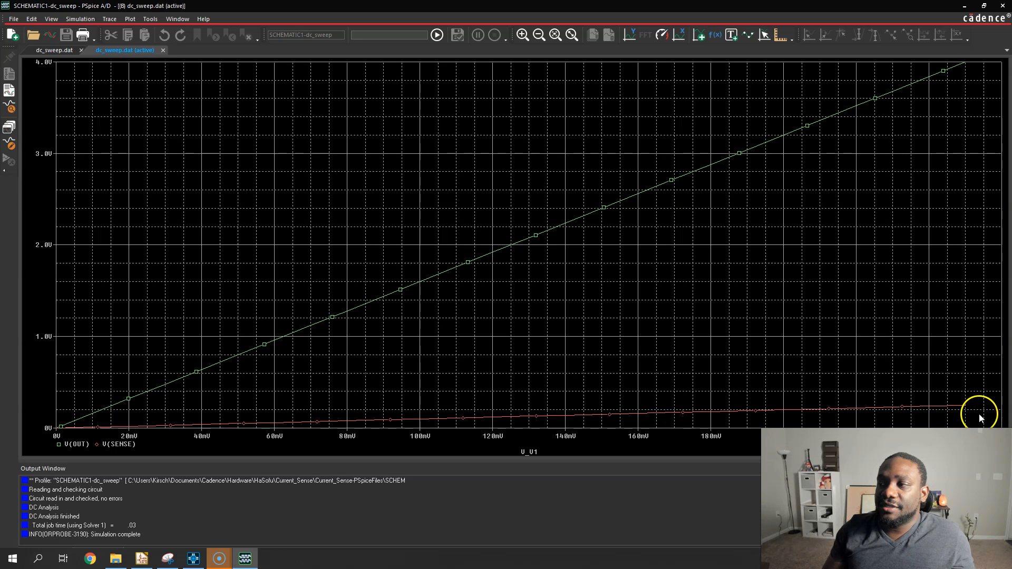
{"action": "mouse_move", "coordinate": [457, 434]}
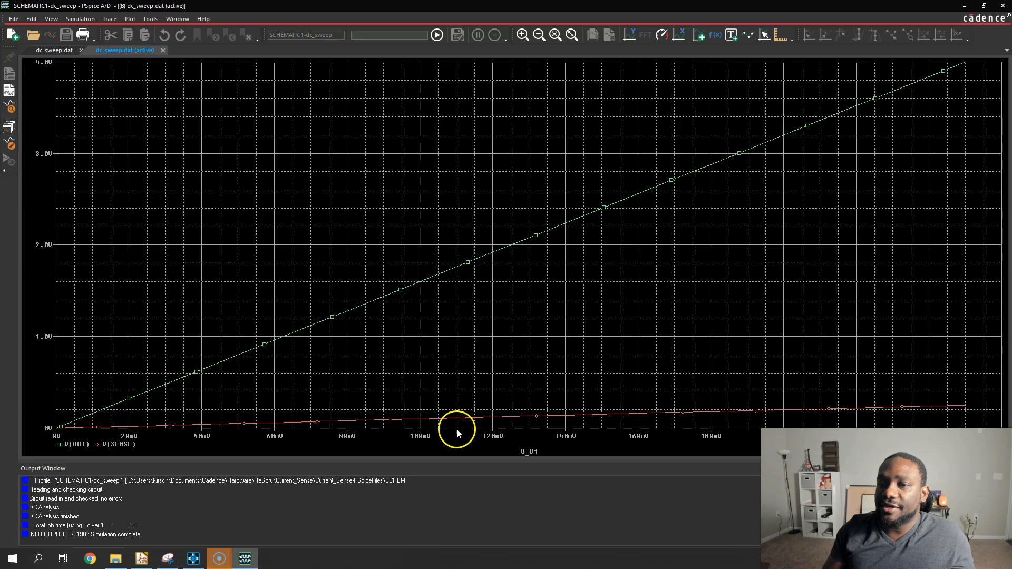
{"action": "mouse_move", "coordinate": [93, 452]}
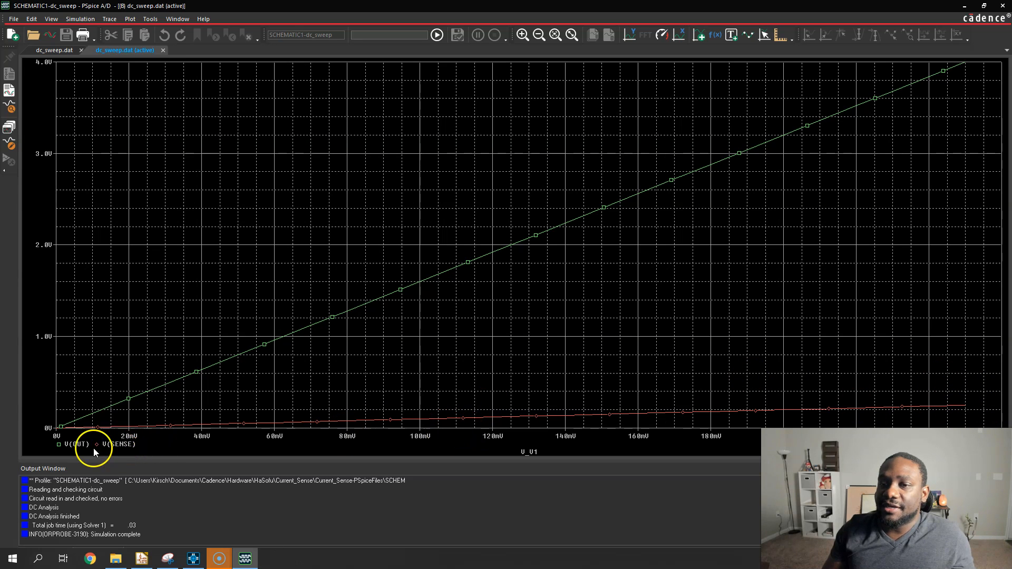
{"action": "mouse_move", "coordinate": [81, 429]}
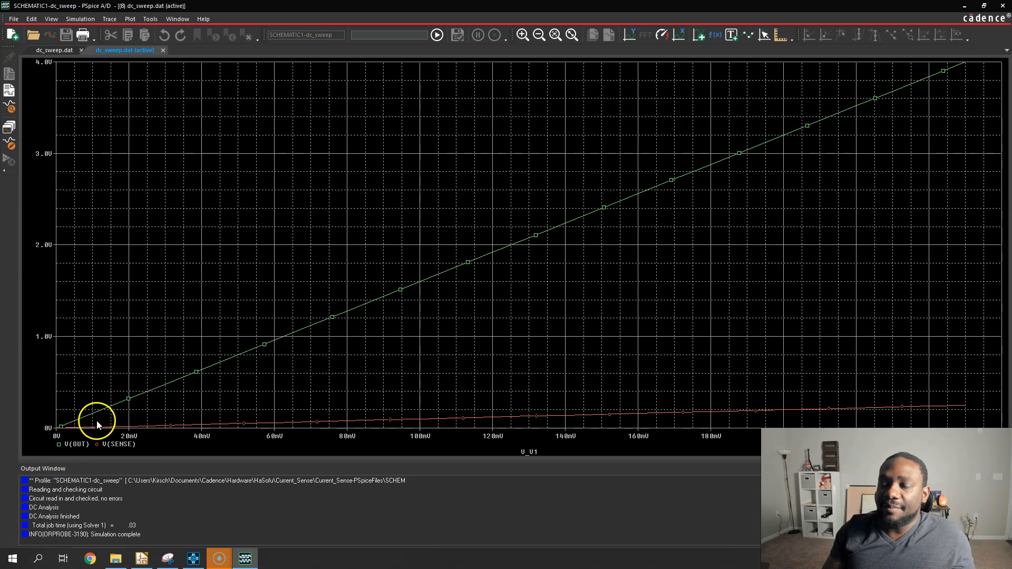
{"action": "mouse_move", "coordinate": [127, 391]}
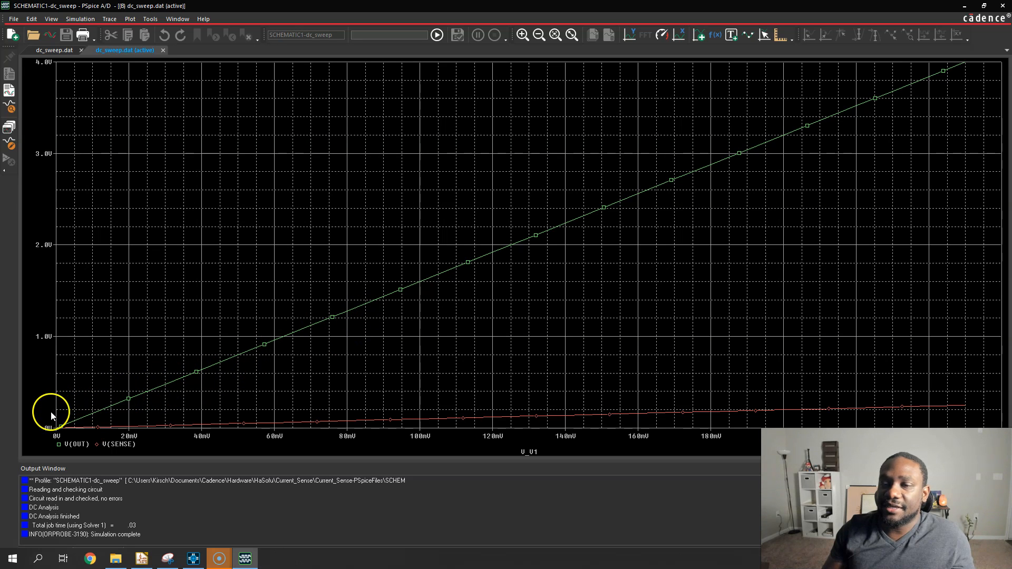
{"action": "mouse_move", "coordinate": [111, 417]}
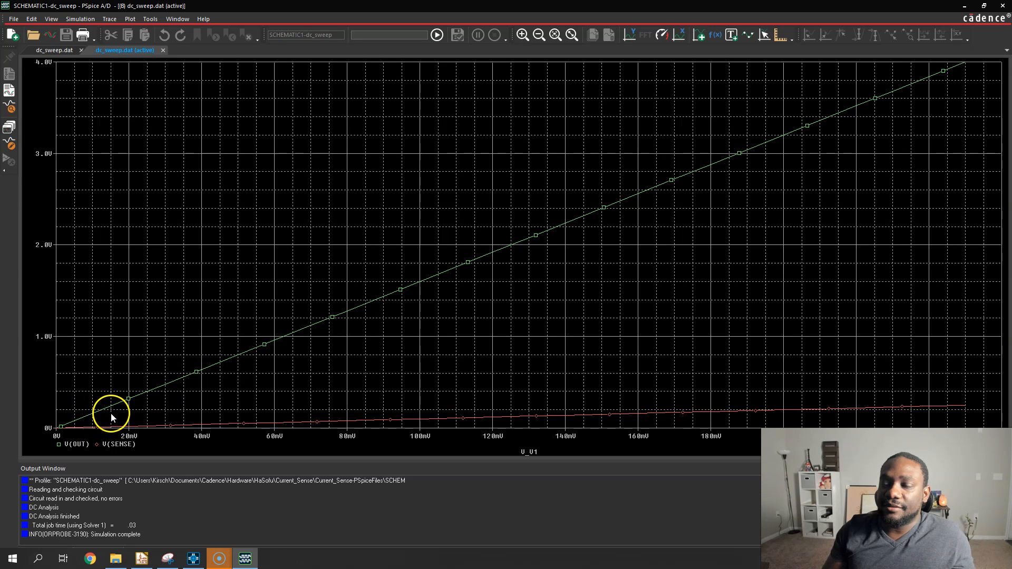
{"action": "mouse_move", "coordinate": [226, 377]}
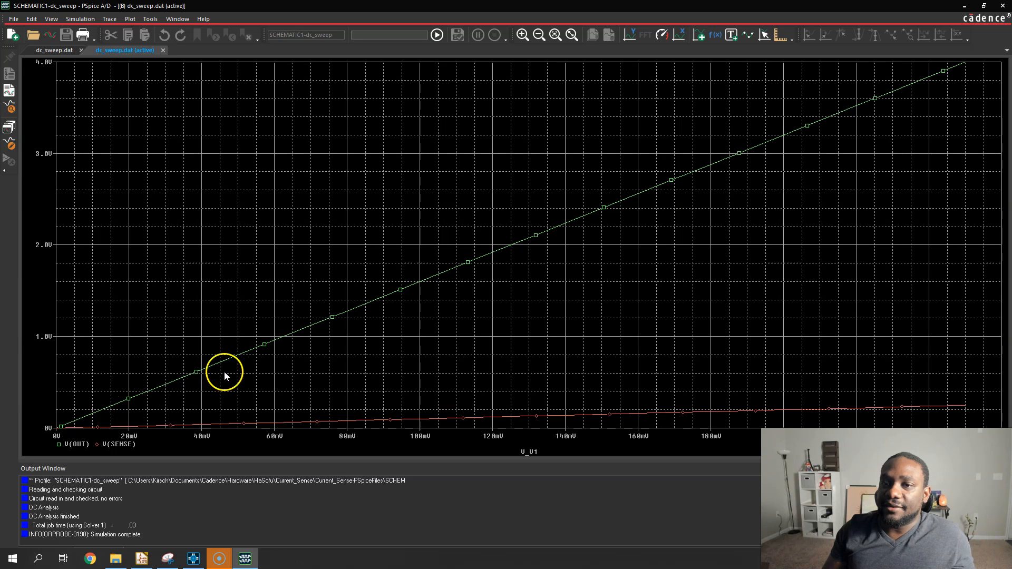
{"action": "mouse_move", "coordinate": [961, 70]}
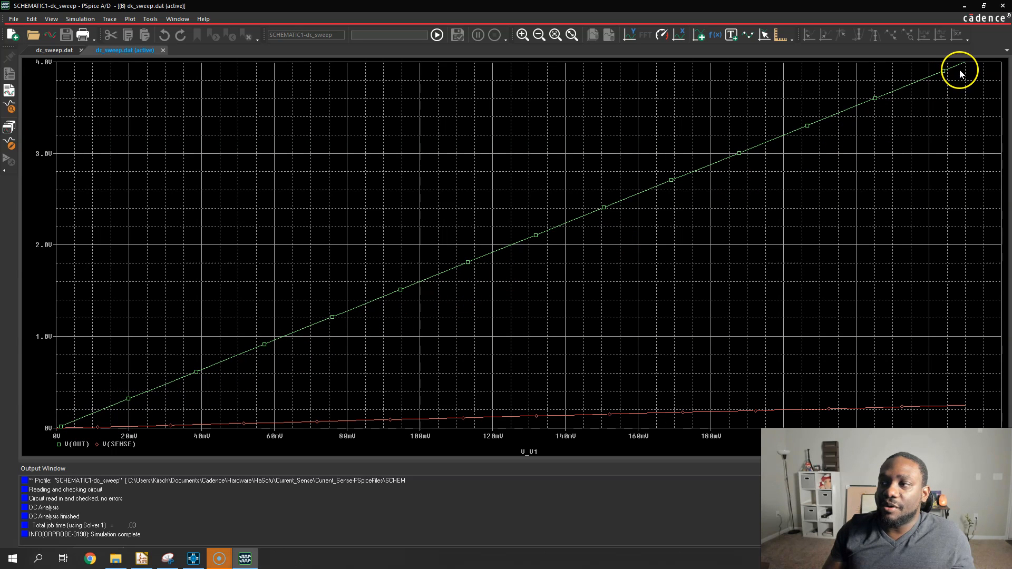
{"action": "mouse_move", "coordinate": [932, 96]}
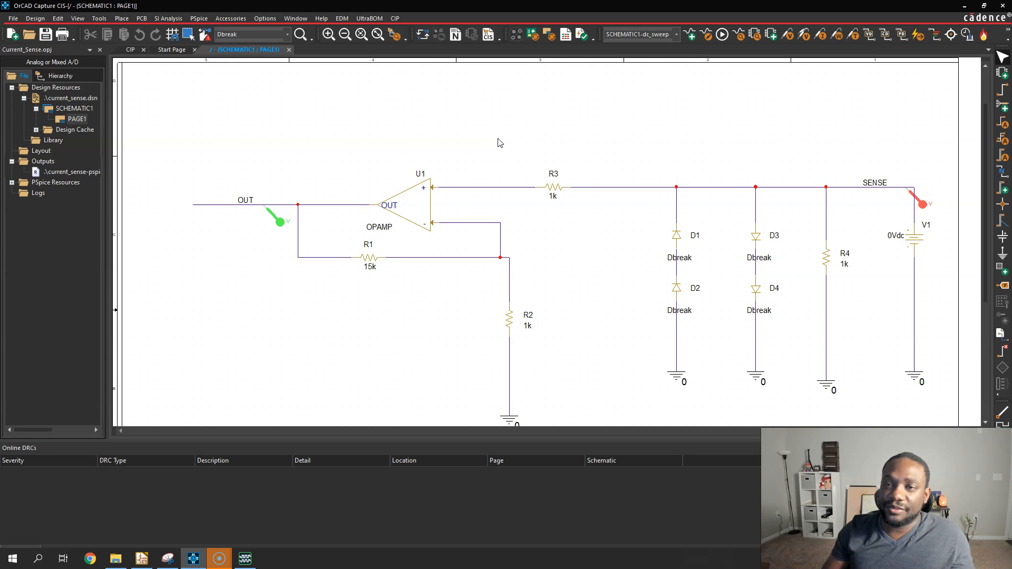
{"action": "mouse_move", "coordinate": [510, 151]}
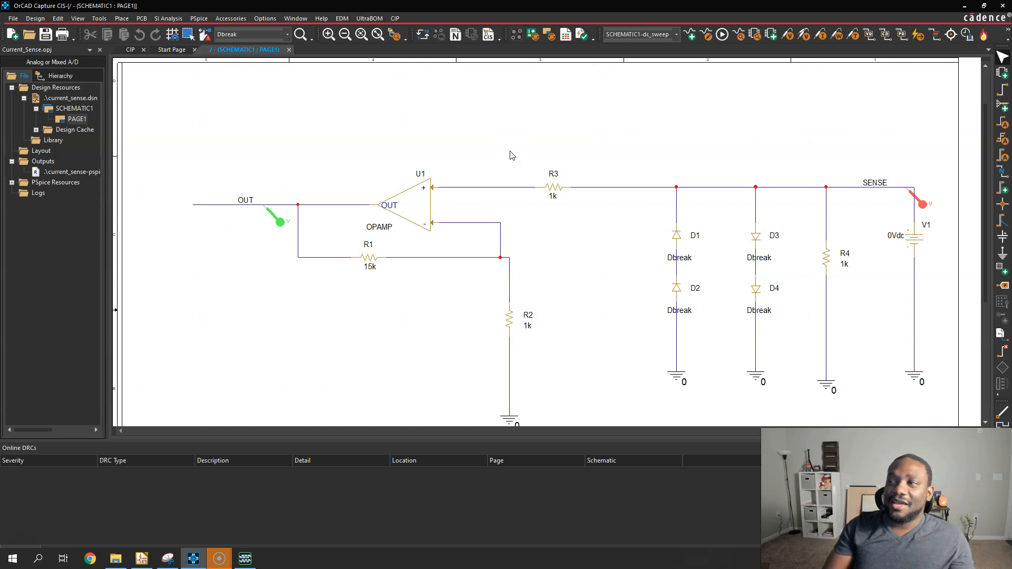
{"action": "mouse_move", "coordinate": [890, 151]}
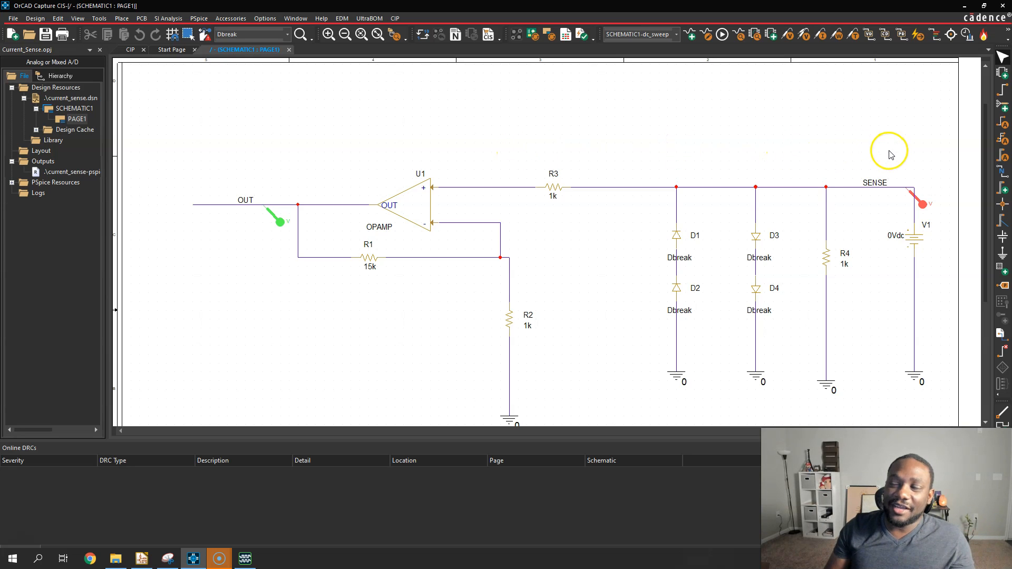
{"action": "mouse_move", "coordinate": [896, 216]}
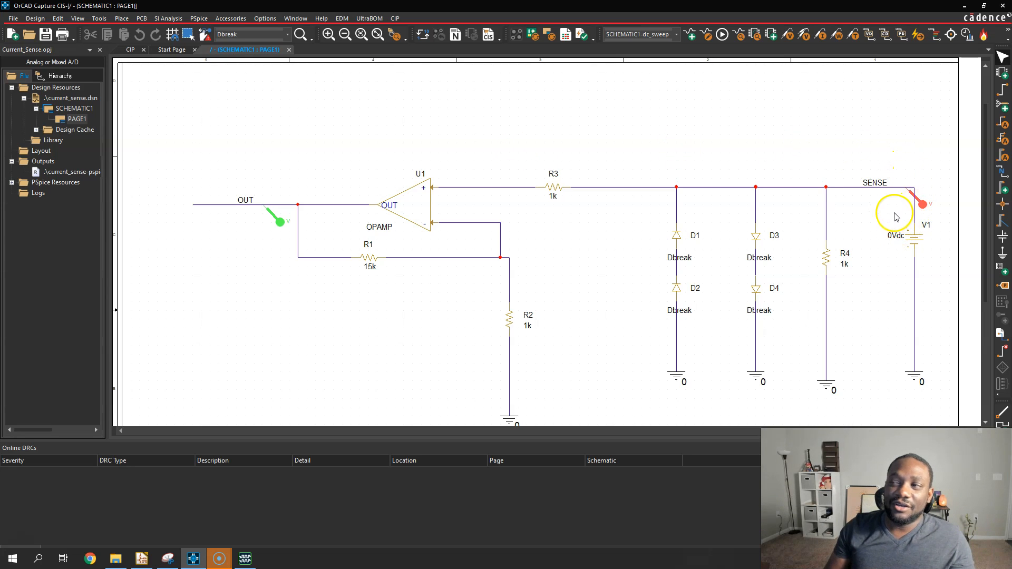
{"action": "mouse_move", "coordinate": [928, 244]}
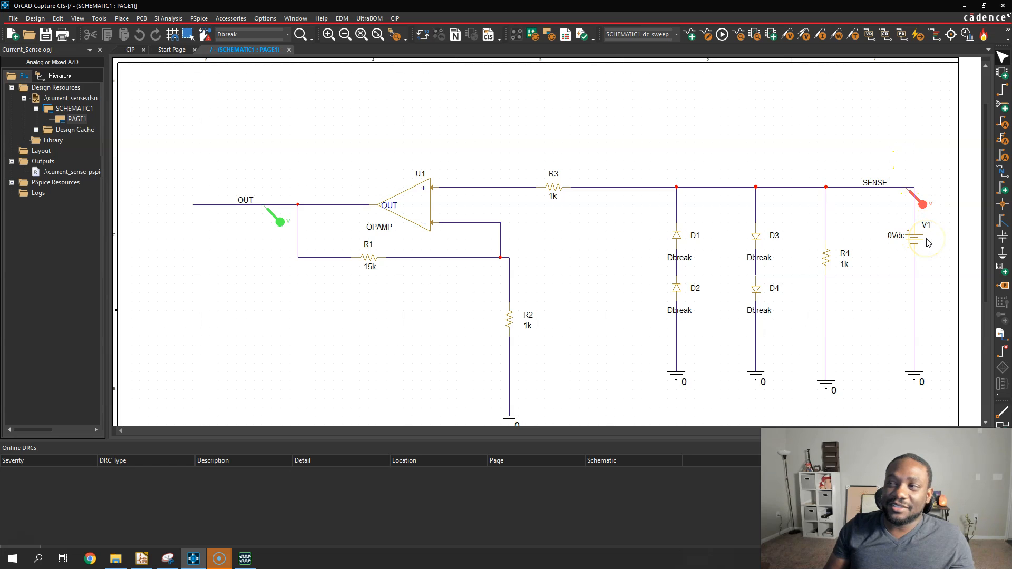
{"action": "mouse_move", "coordinate": [872, 230]}
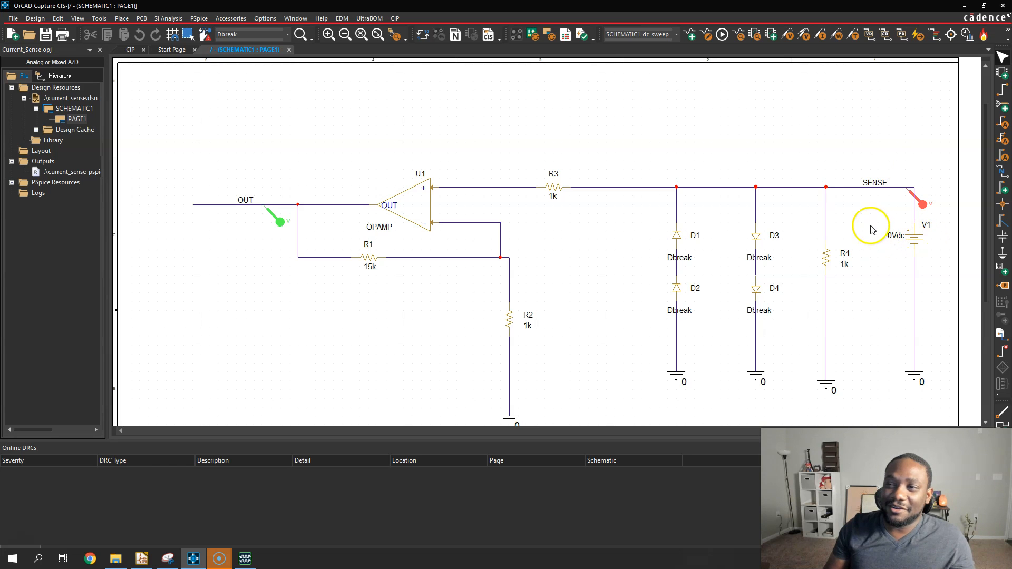
{"action": "mouse_move", "coordinate": [435, 150]}
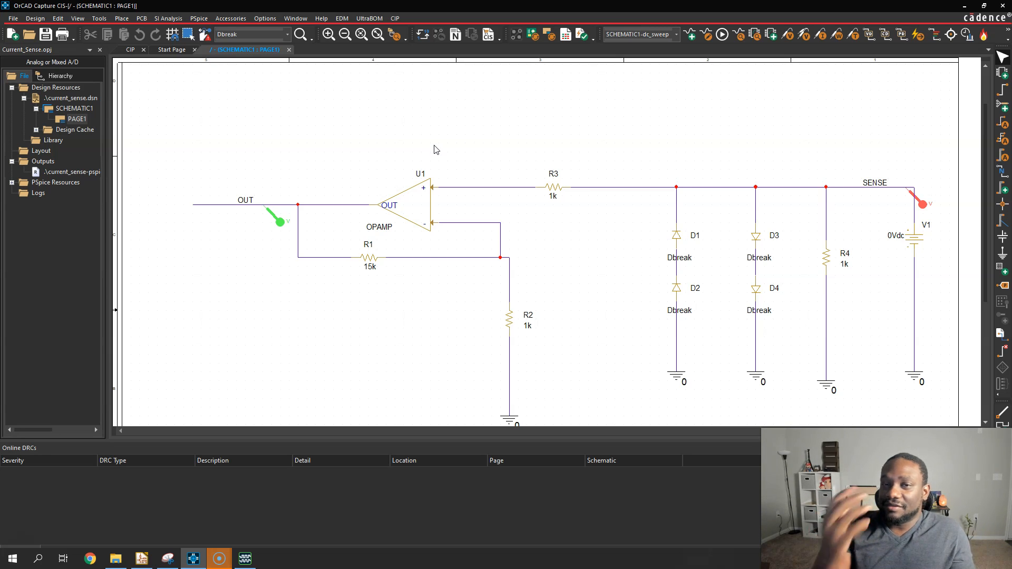
{"action": "mouse_move", "coordinate": [397, 144]}
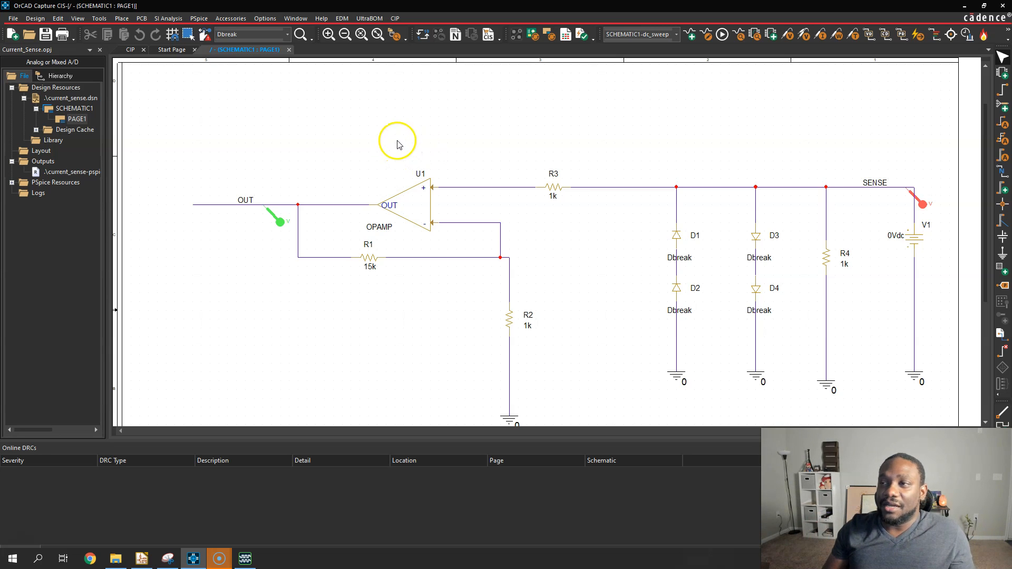
{"action": "mouse_move", "coordinate": [398, 143]}
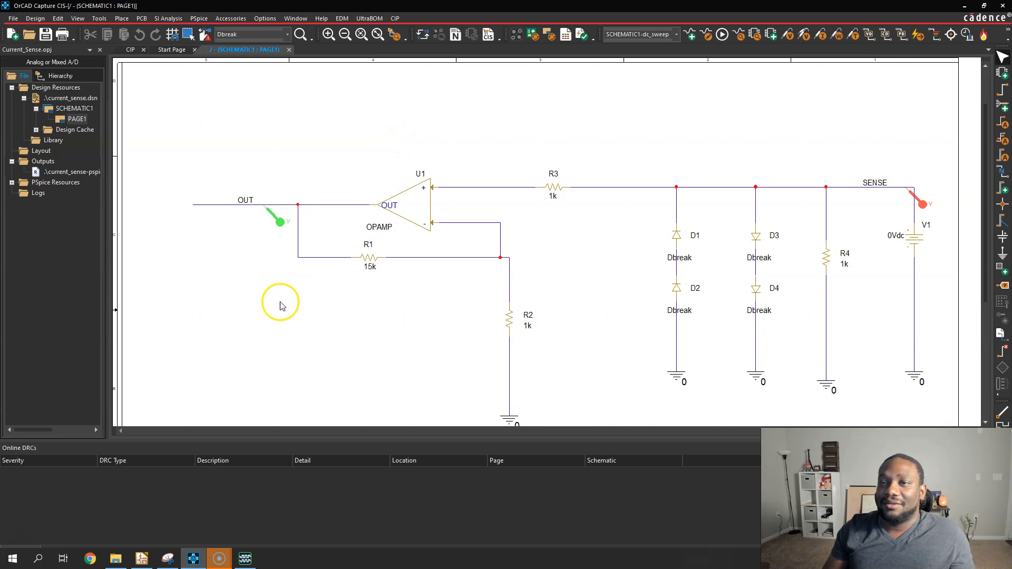
{"action": "mouse_move", "coordinate": [279, 308]}
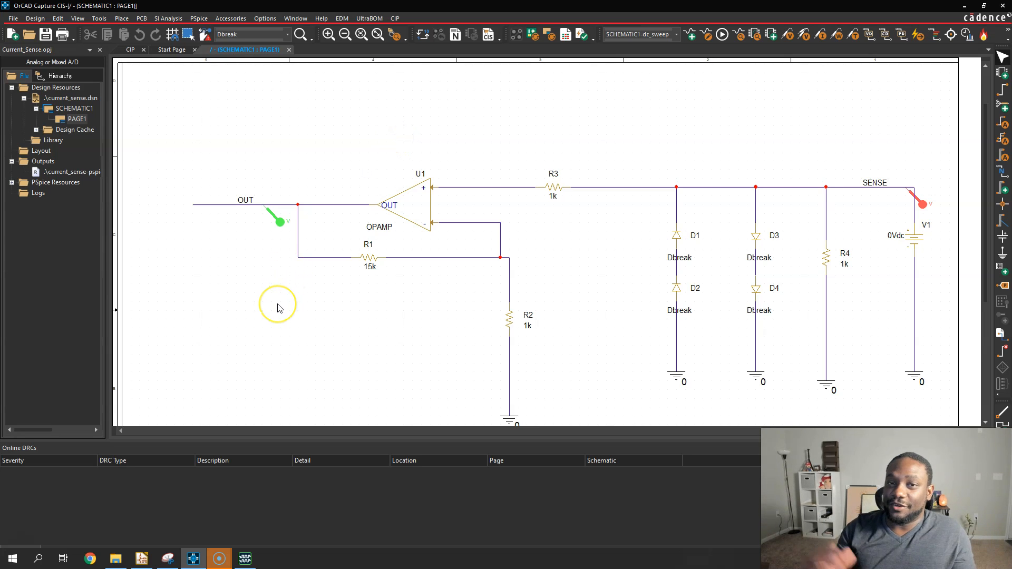